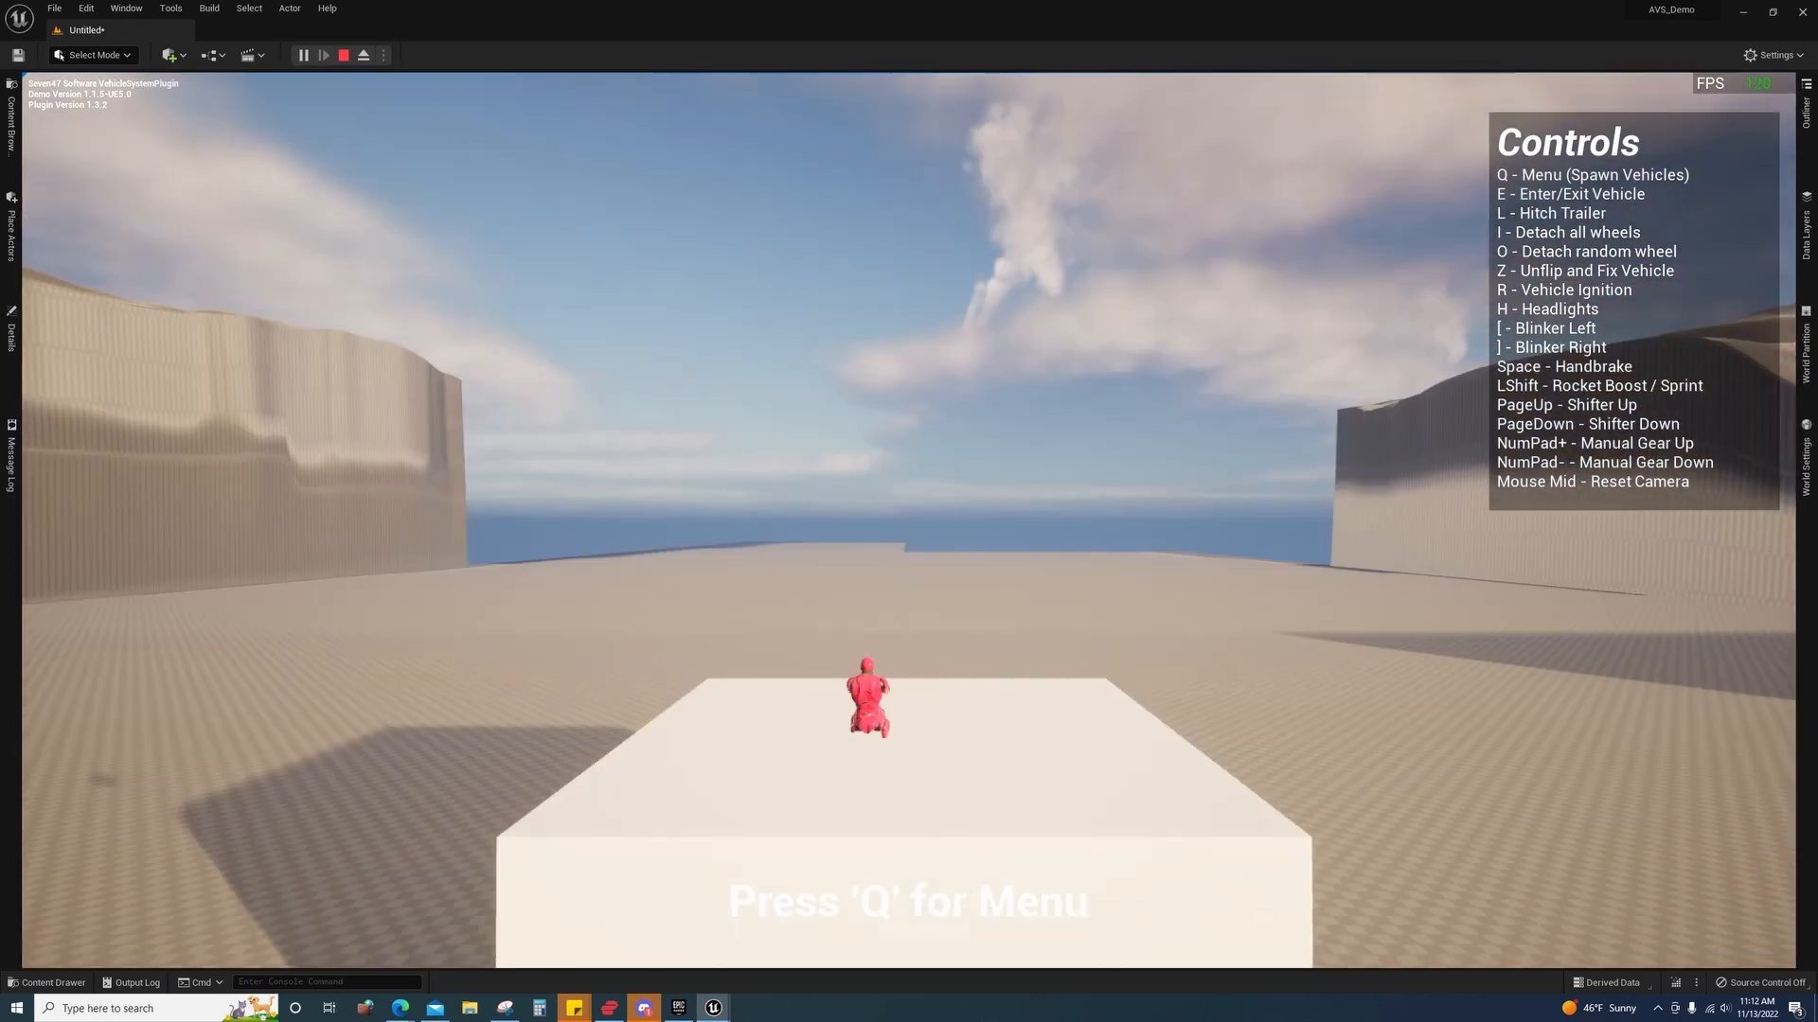
{"action": "mouse_move", "coordinate": [343, 55]}
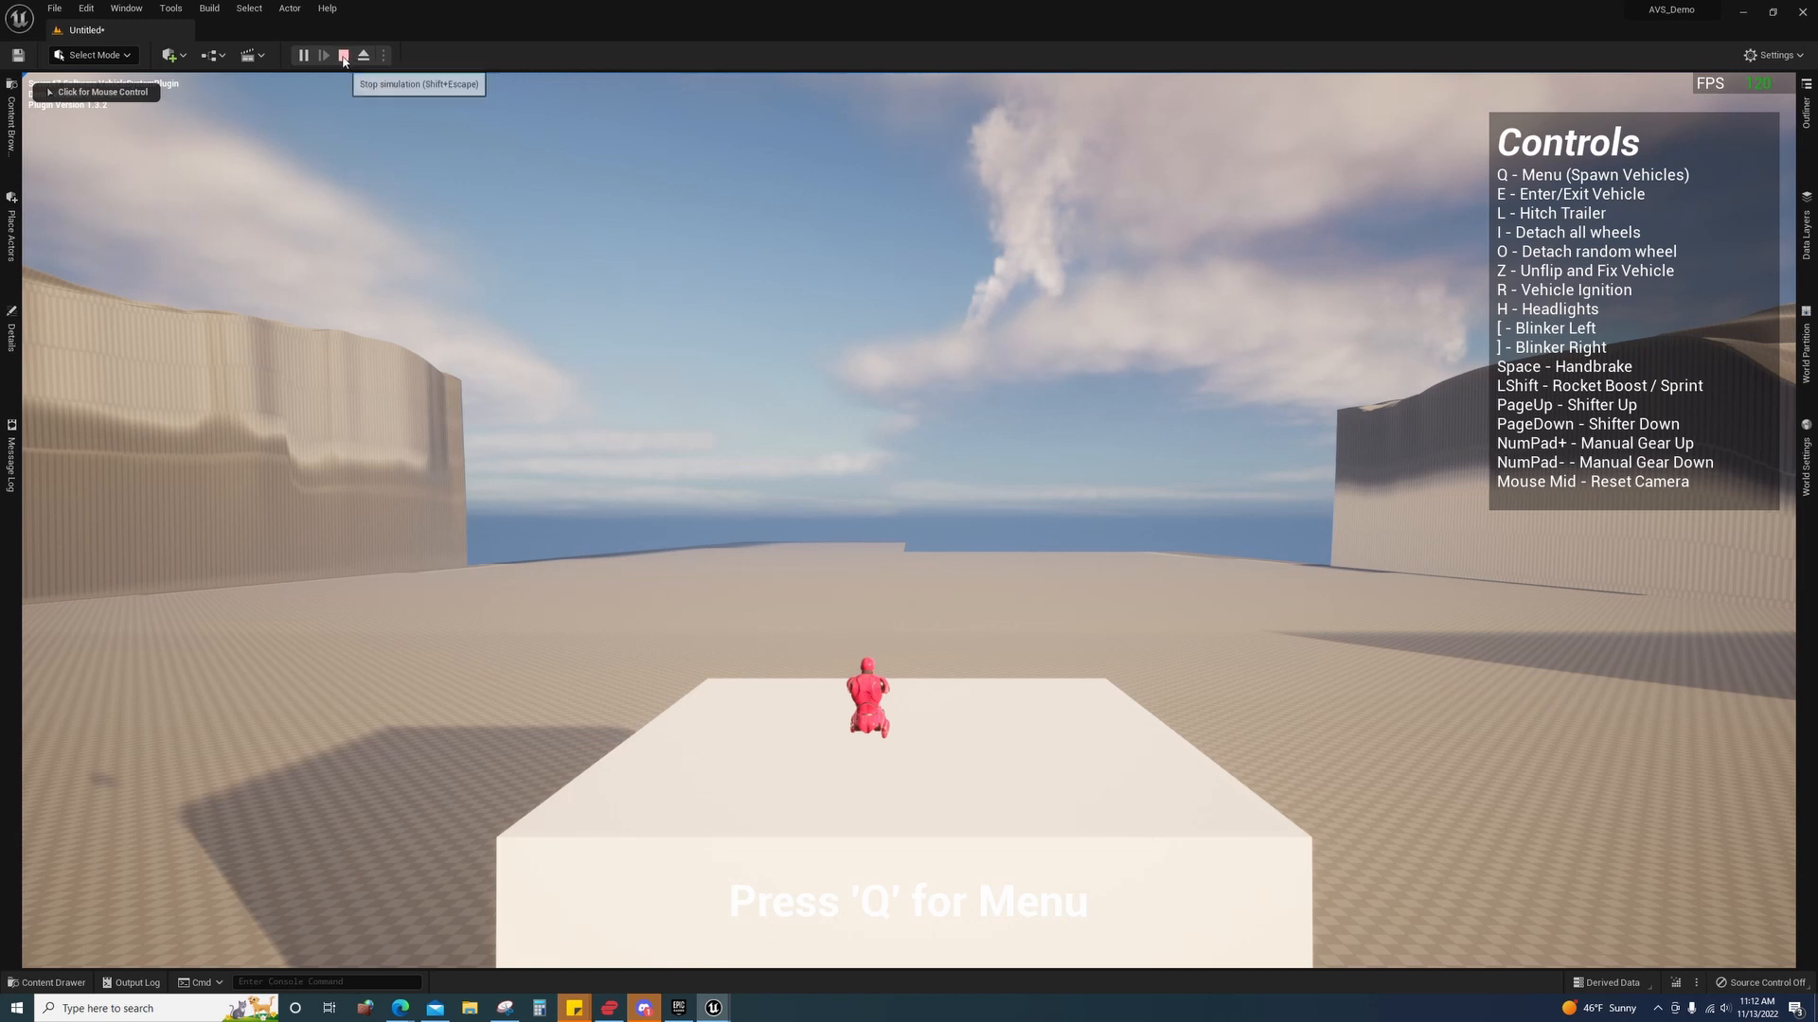
- Stop the running game session to resume editing the level
{"action": "left_click", "coordinate": [343, 55]}
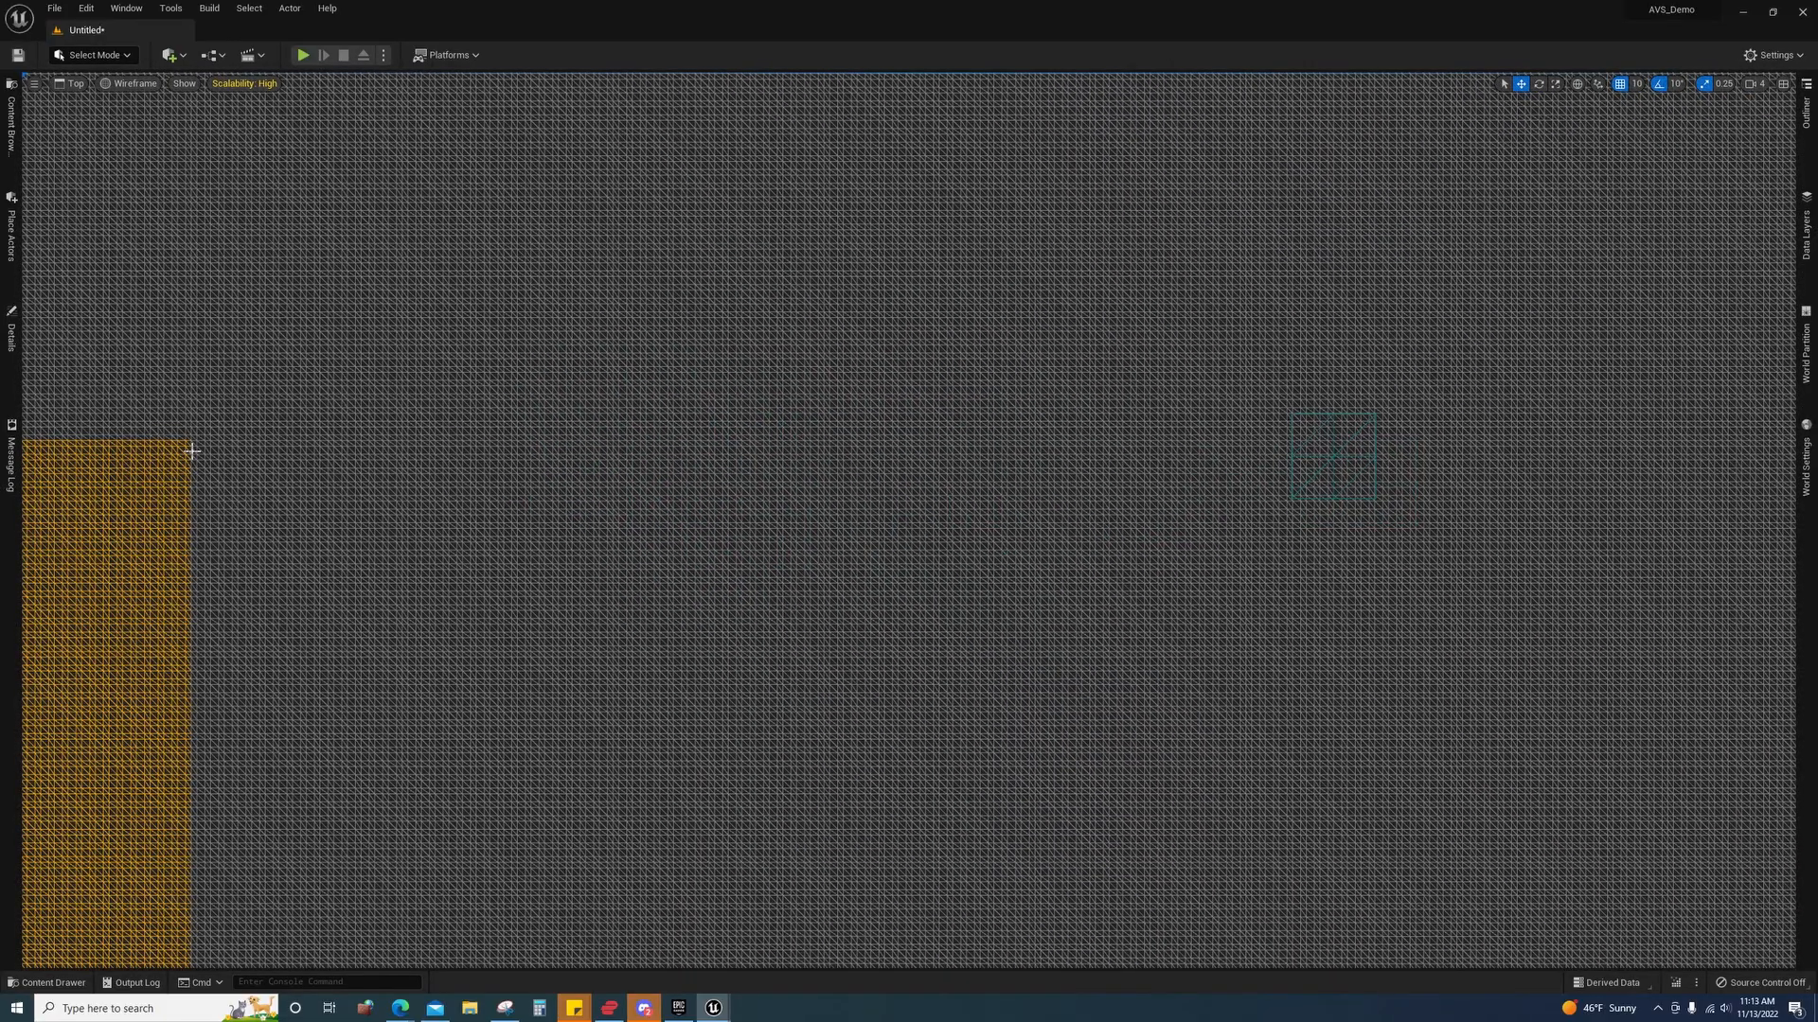
- Drag across the layout to bring the World Settings and Top viewport into view
{"action": "left_click_drag", "start_coordinate": [191, 451], "coordinate": [1293, 473]}
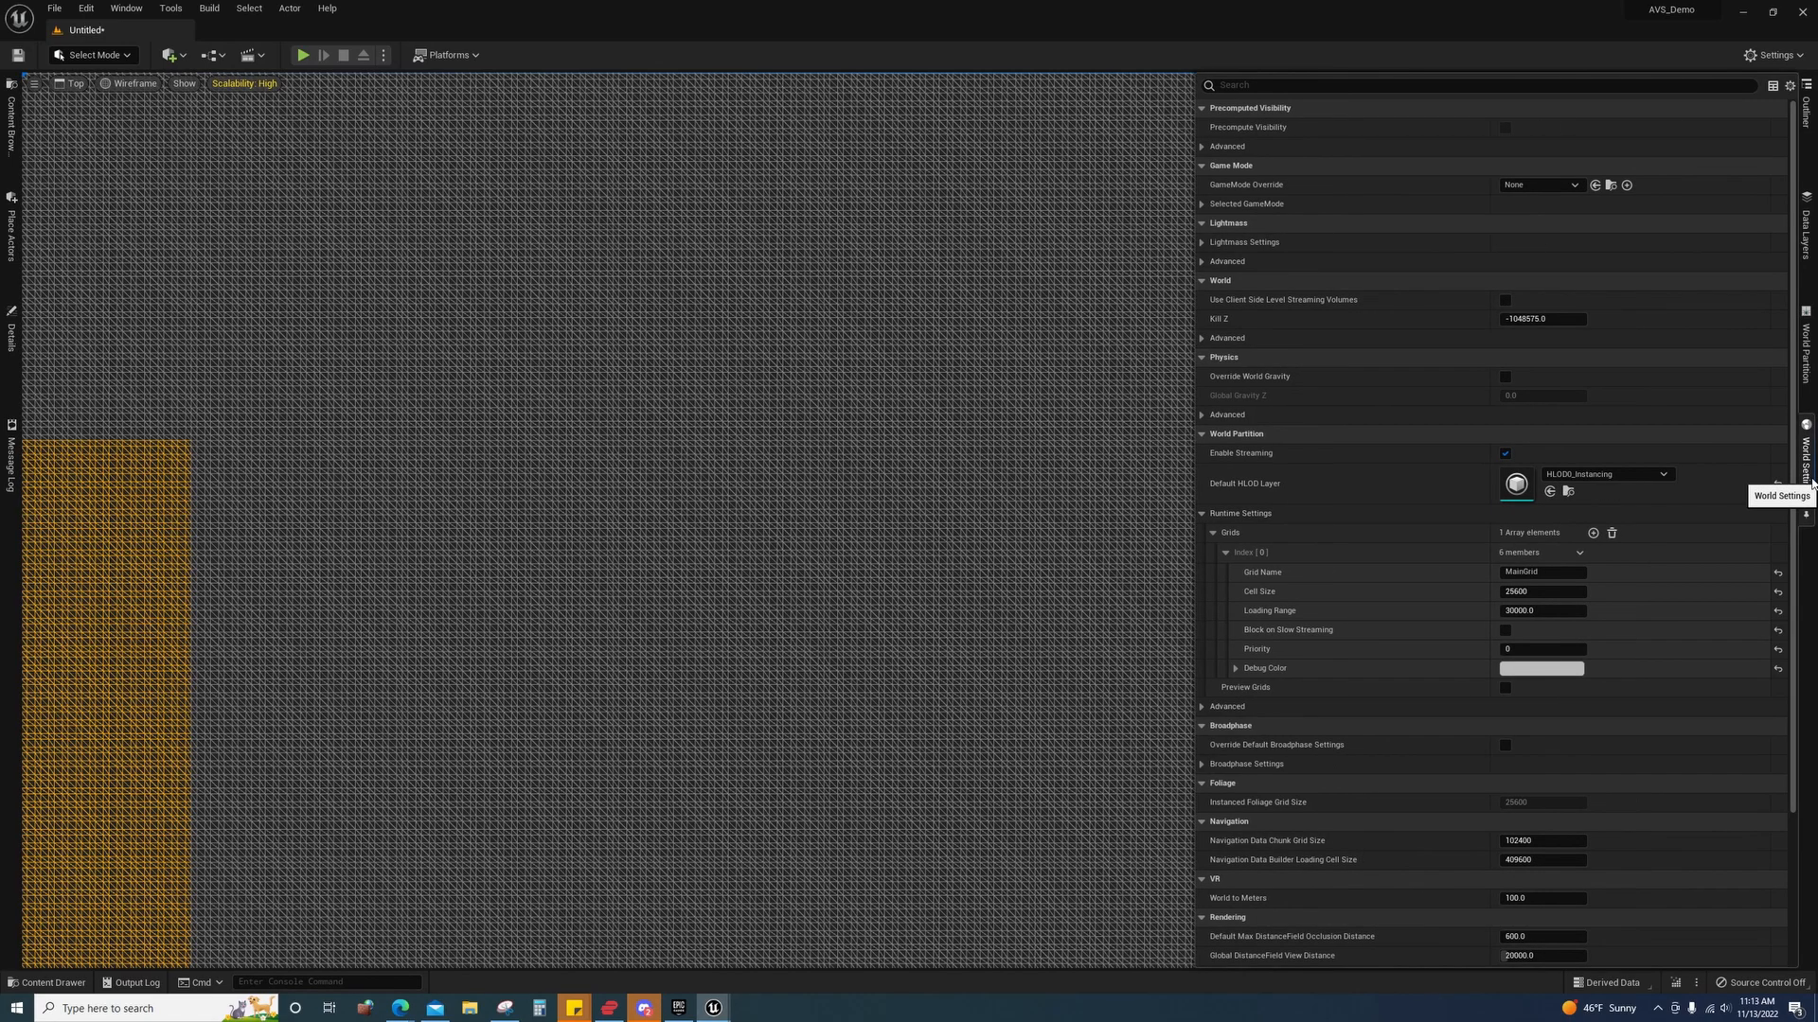
{"action": "mouse_move", "coordinate": [1280, 611]}
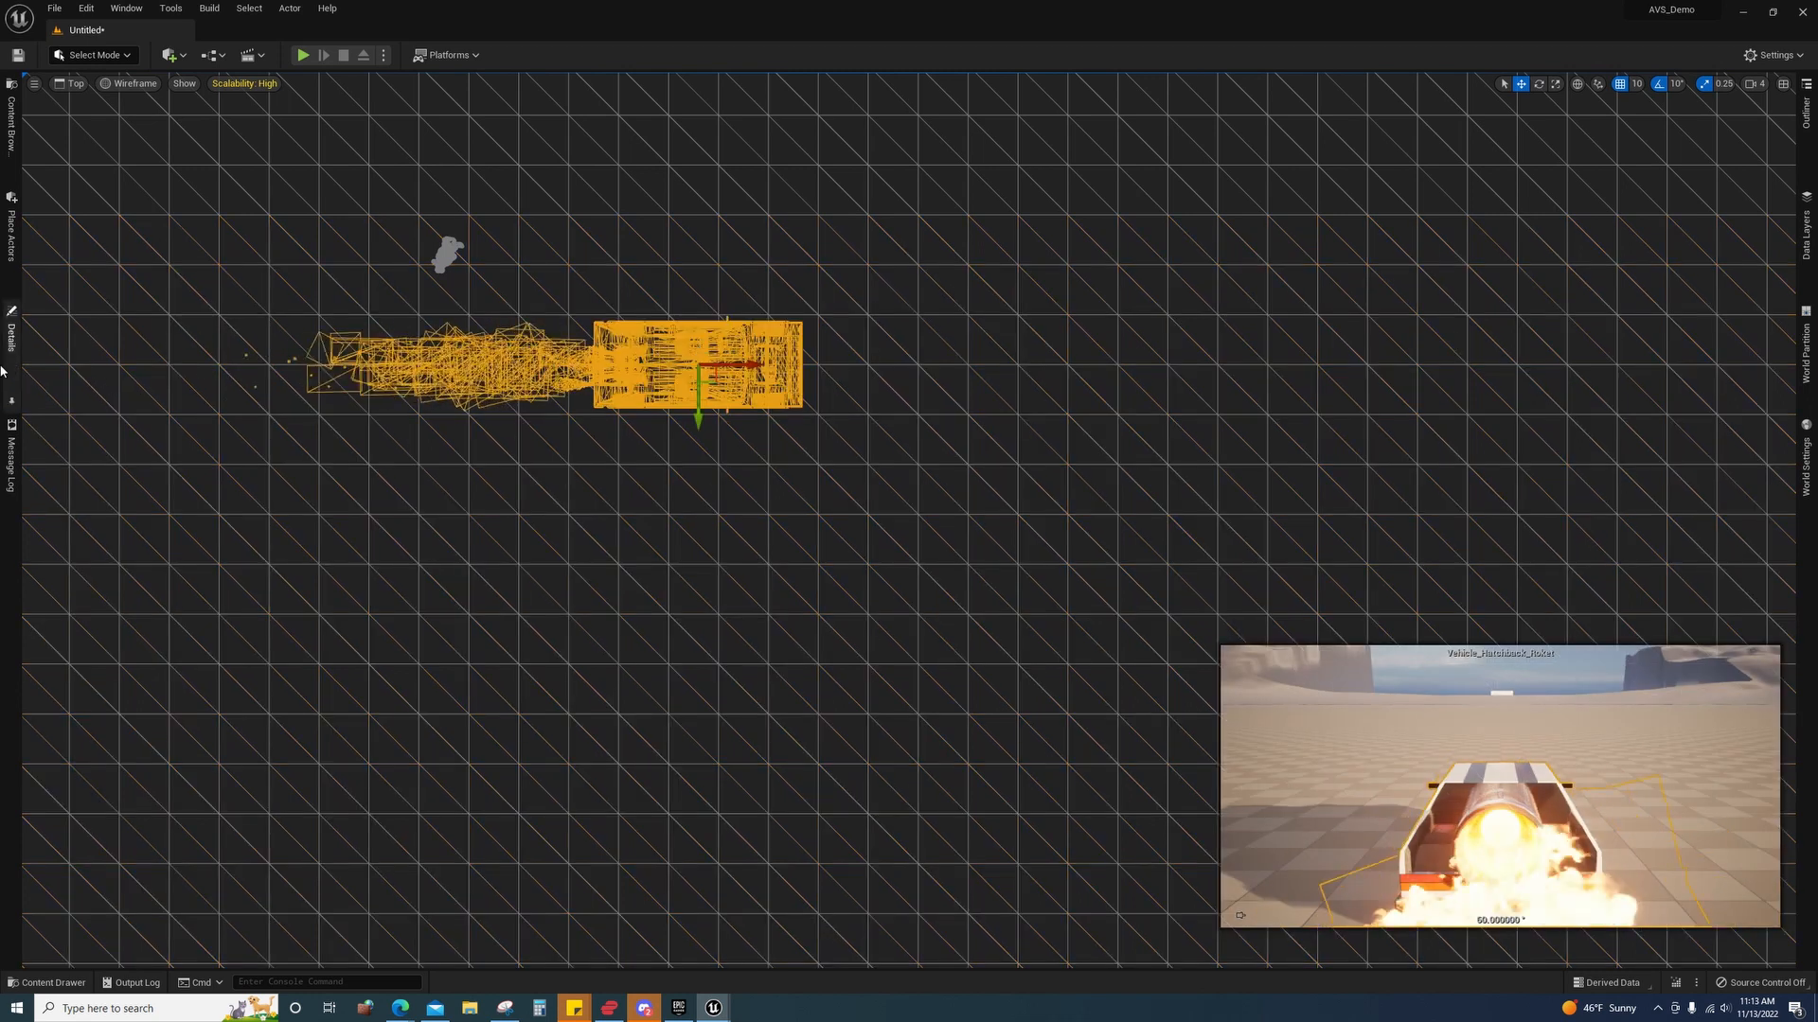
- Switch the viewport to Perspective and toggle the hatchback's Is Spatially Loaded setting
{"action": "left_click", "coordinate": [74, 84]}
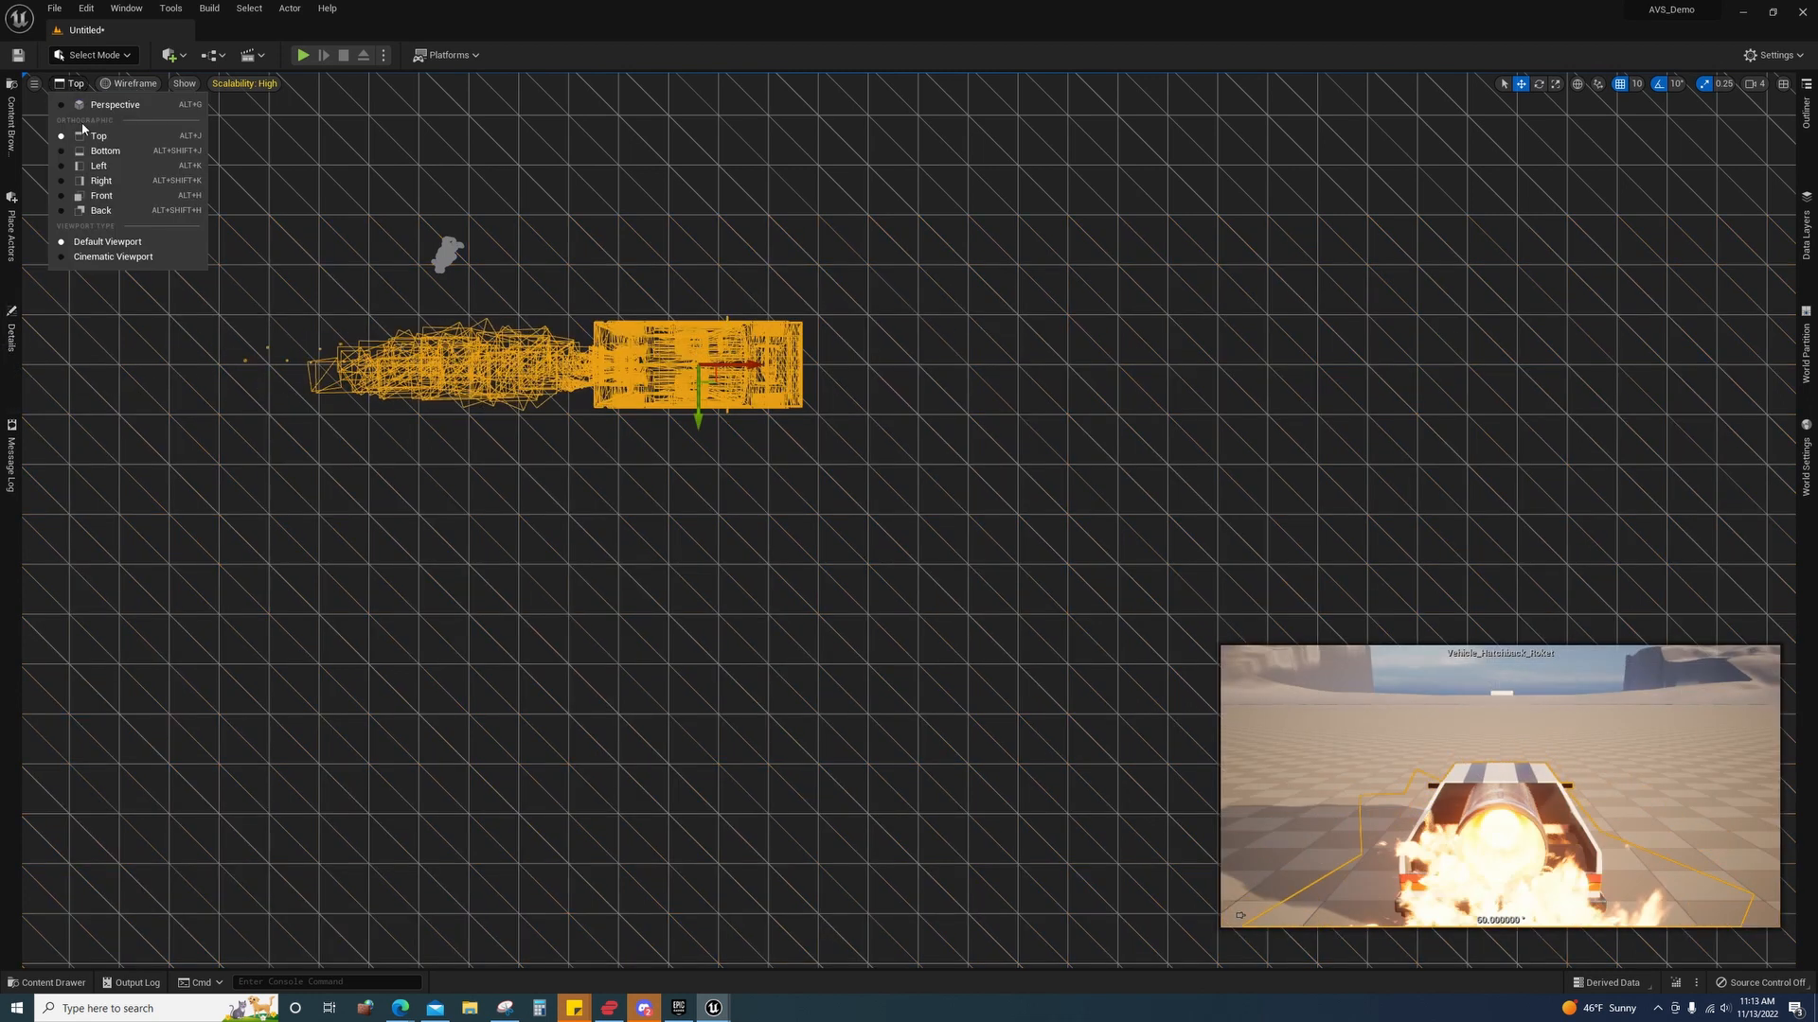
{"action": "left_click", "coordinate": [113, 104]}
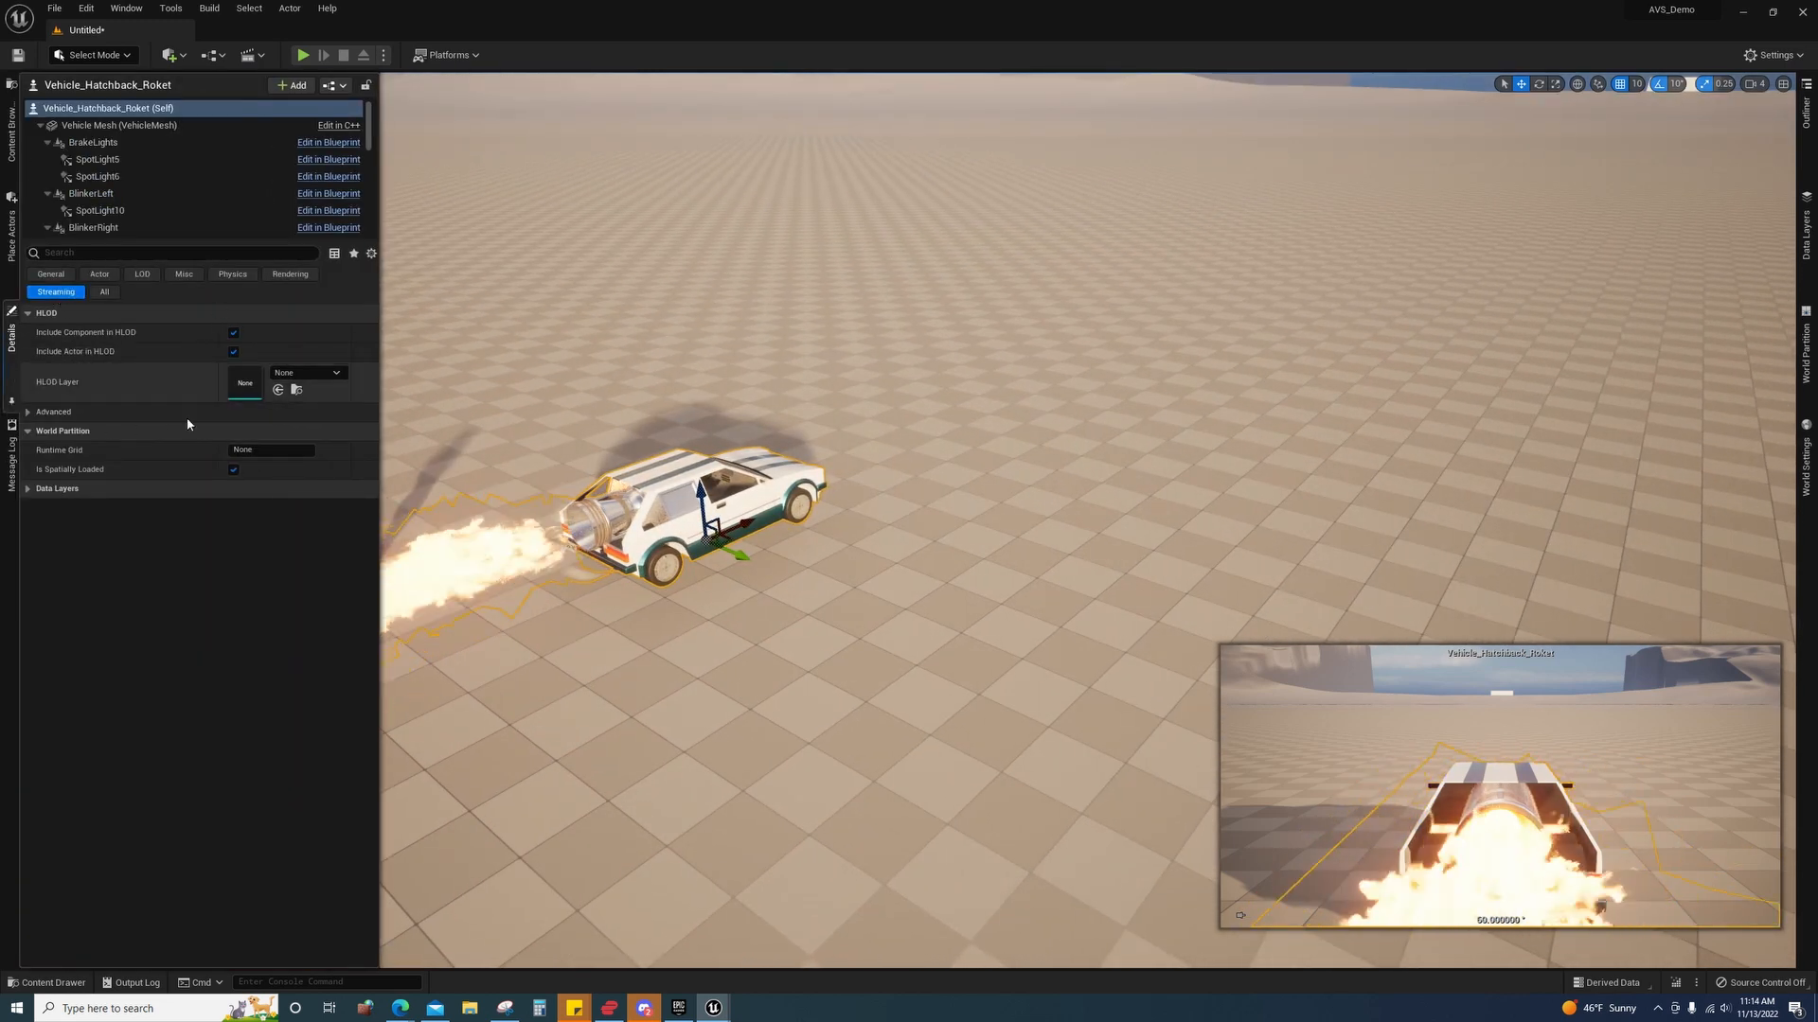
{"action": "mouse_move", "coordinate": [70, 470]}
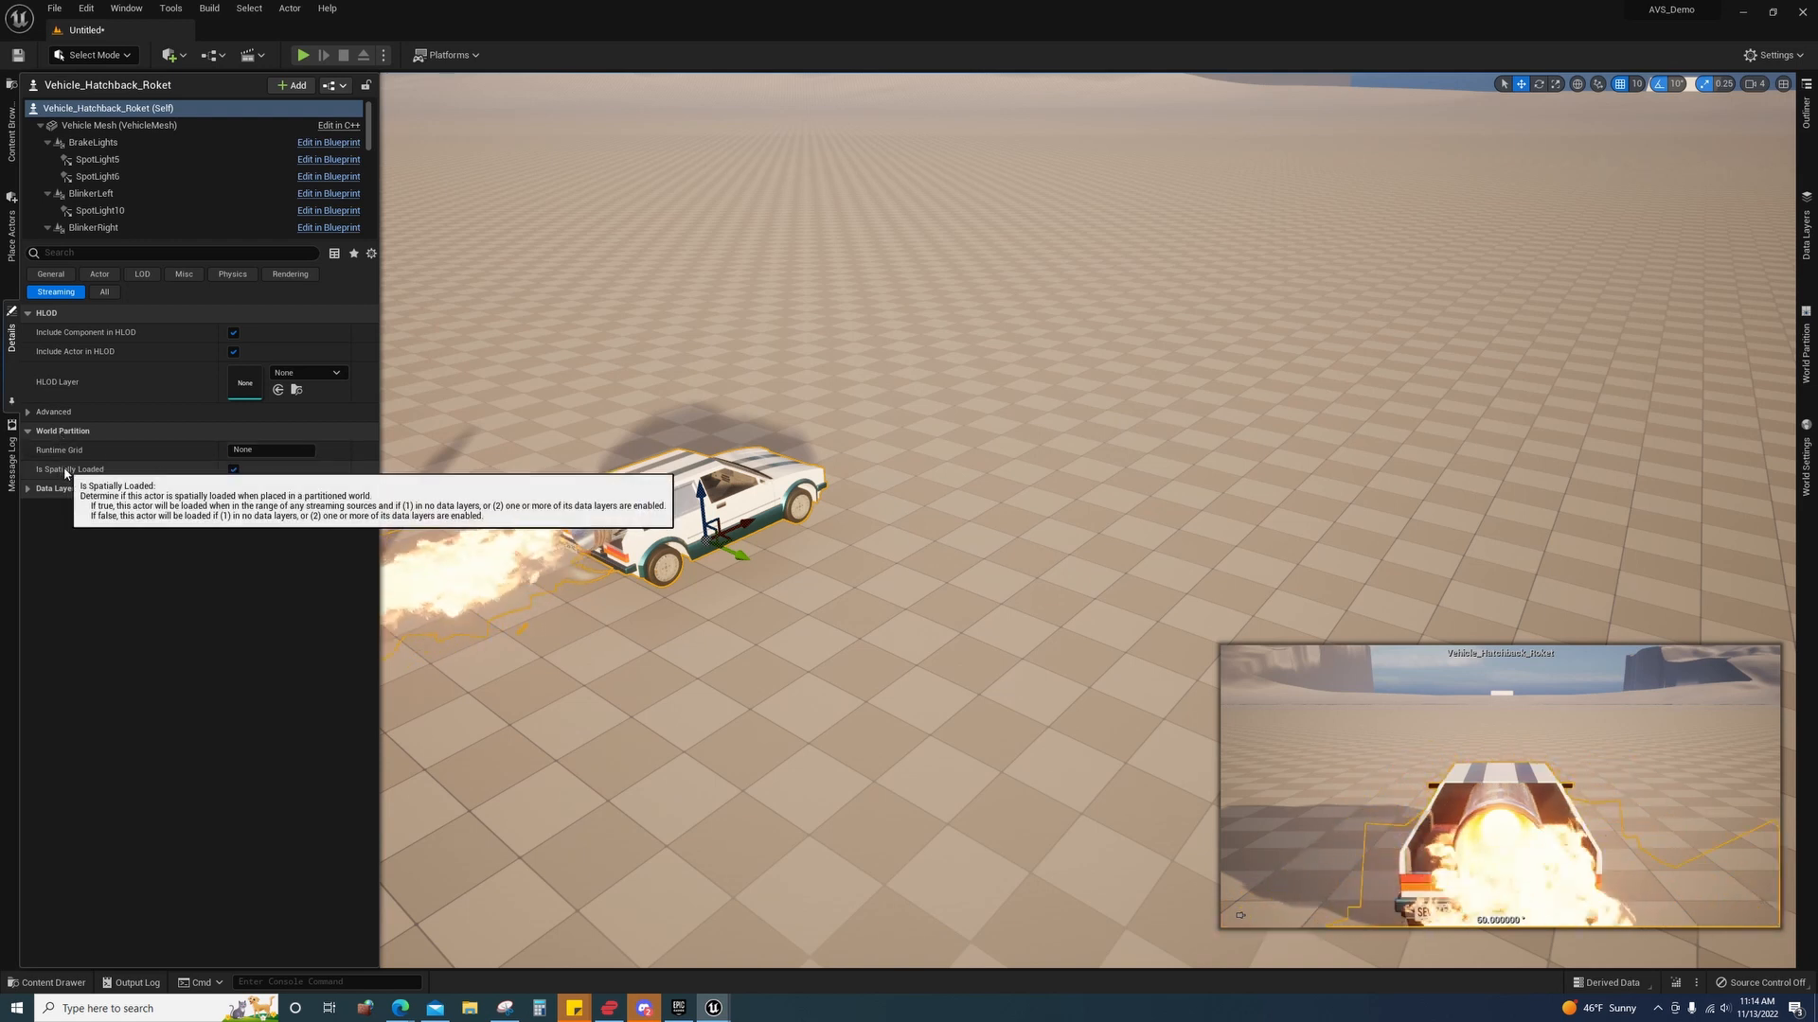
{"action": "left_click", "coordinate": [233, 469]}
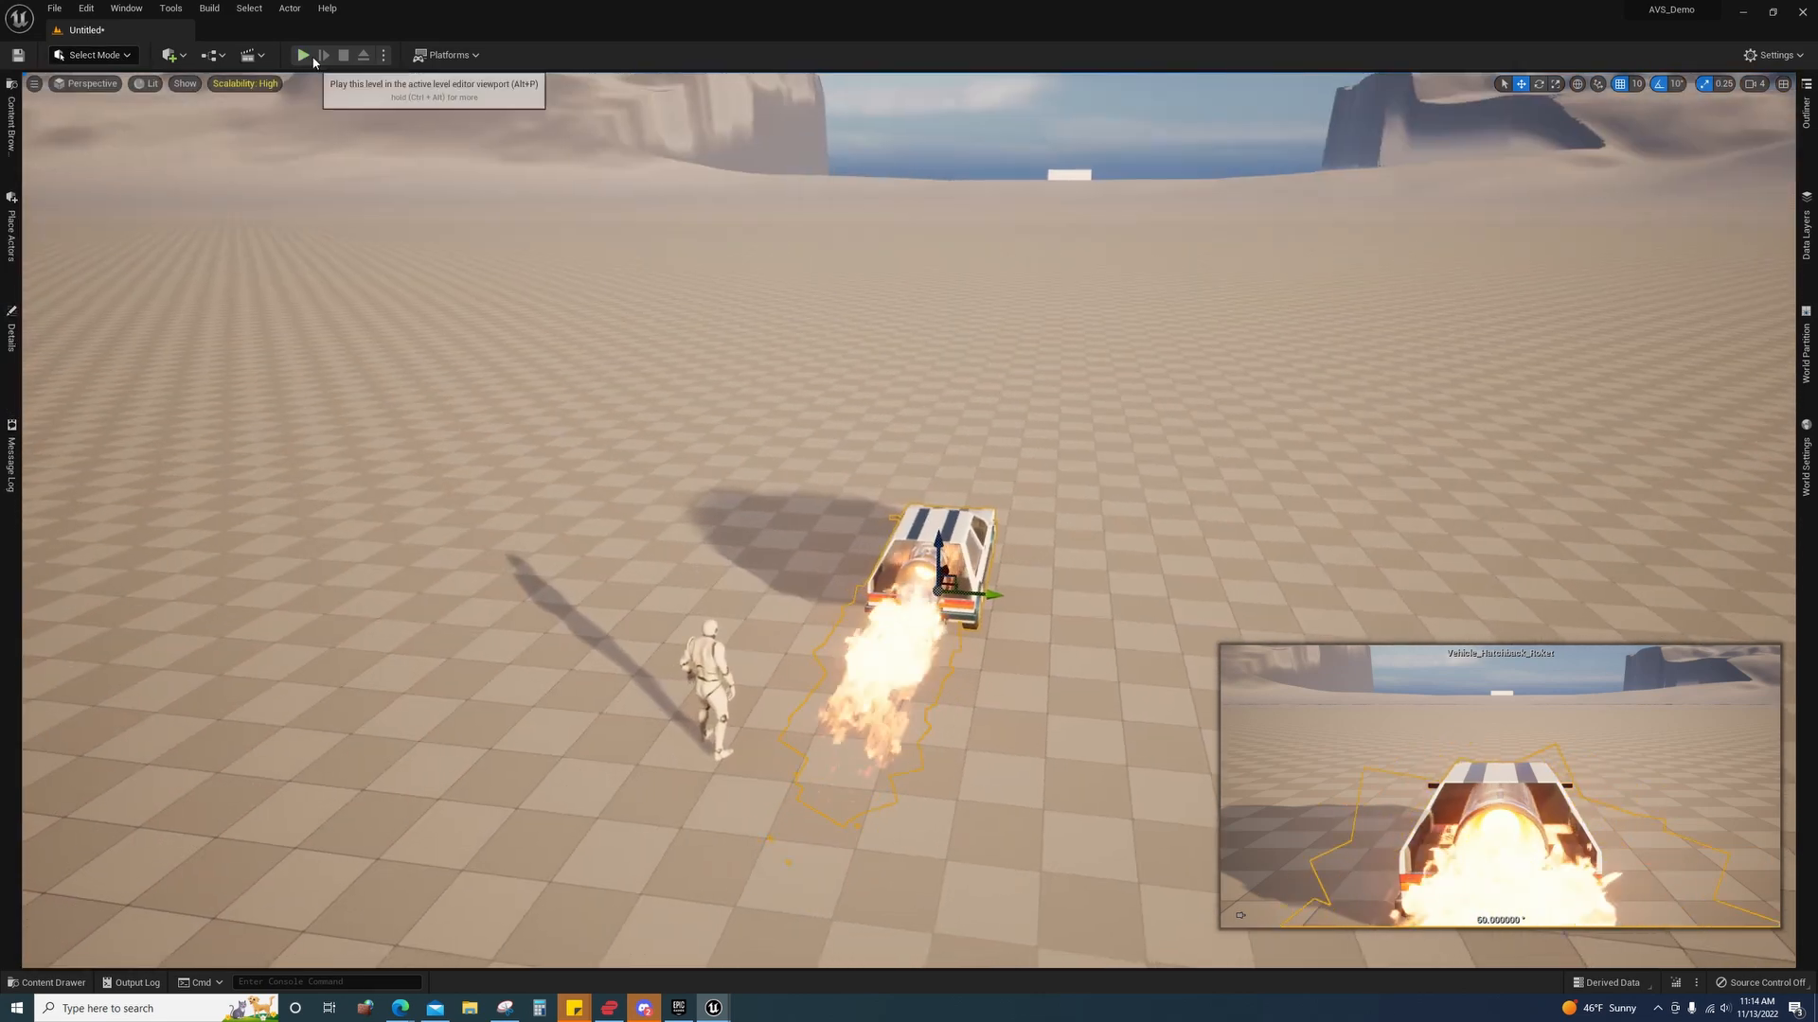
- Start a play session and drive the rocket hatchback
{"action": "left_click", "coordinate": [301, 55]}
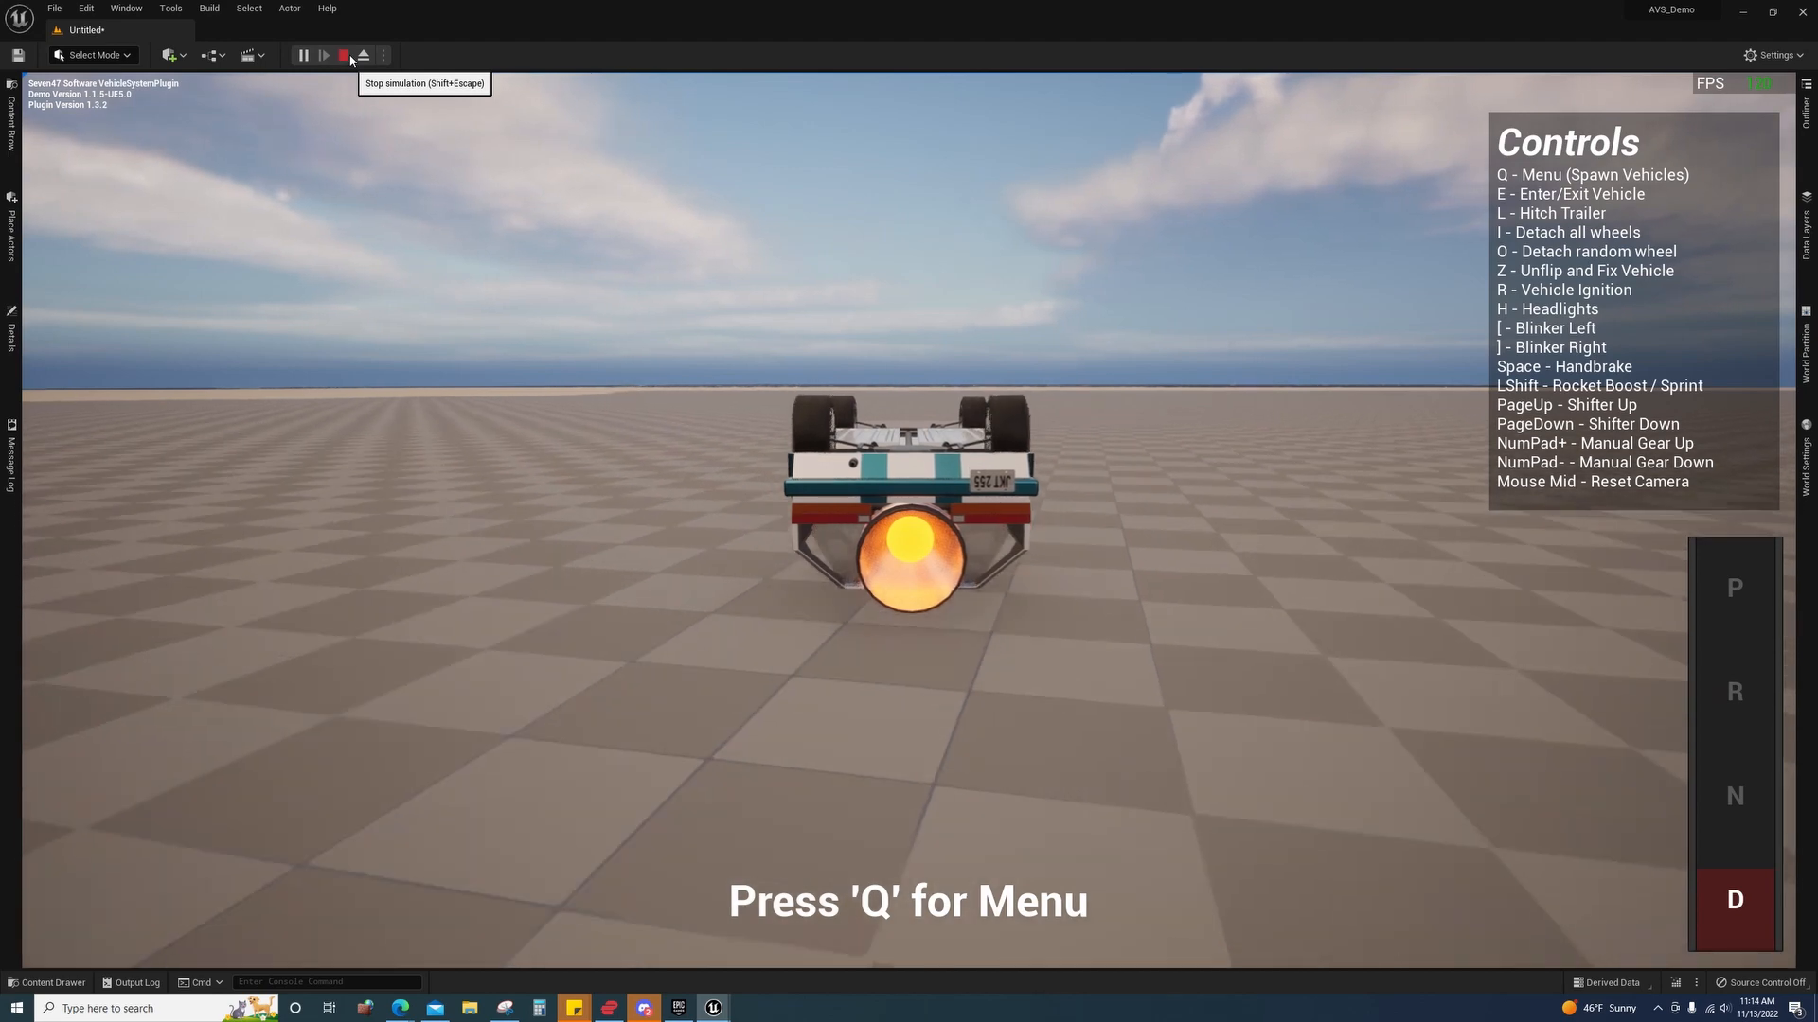
- Stop play and set BP_VehicleSpawn's Distance to Check to 30000
{"action": "left_click", "coordinate": [343, 55]}
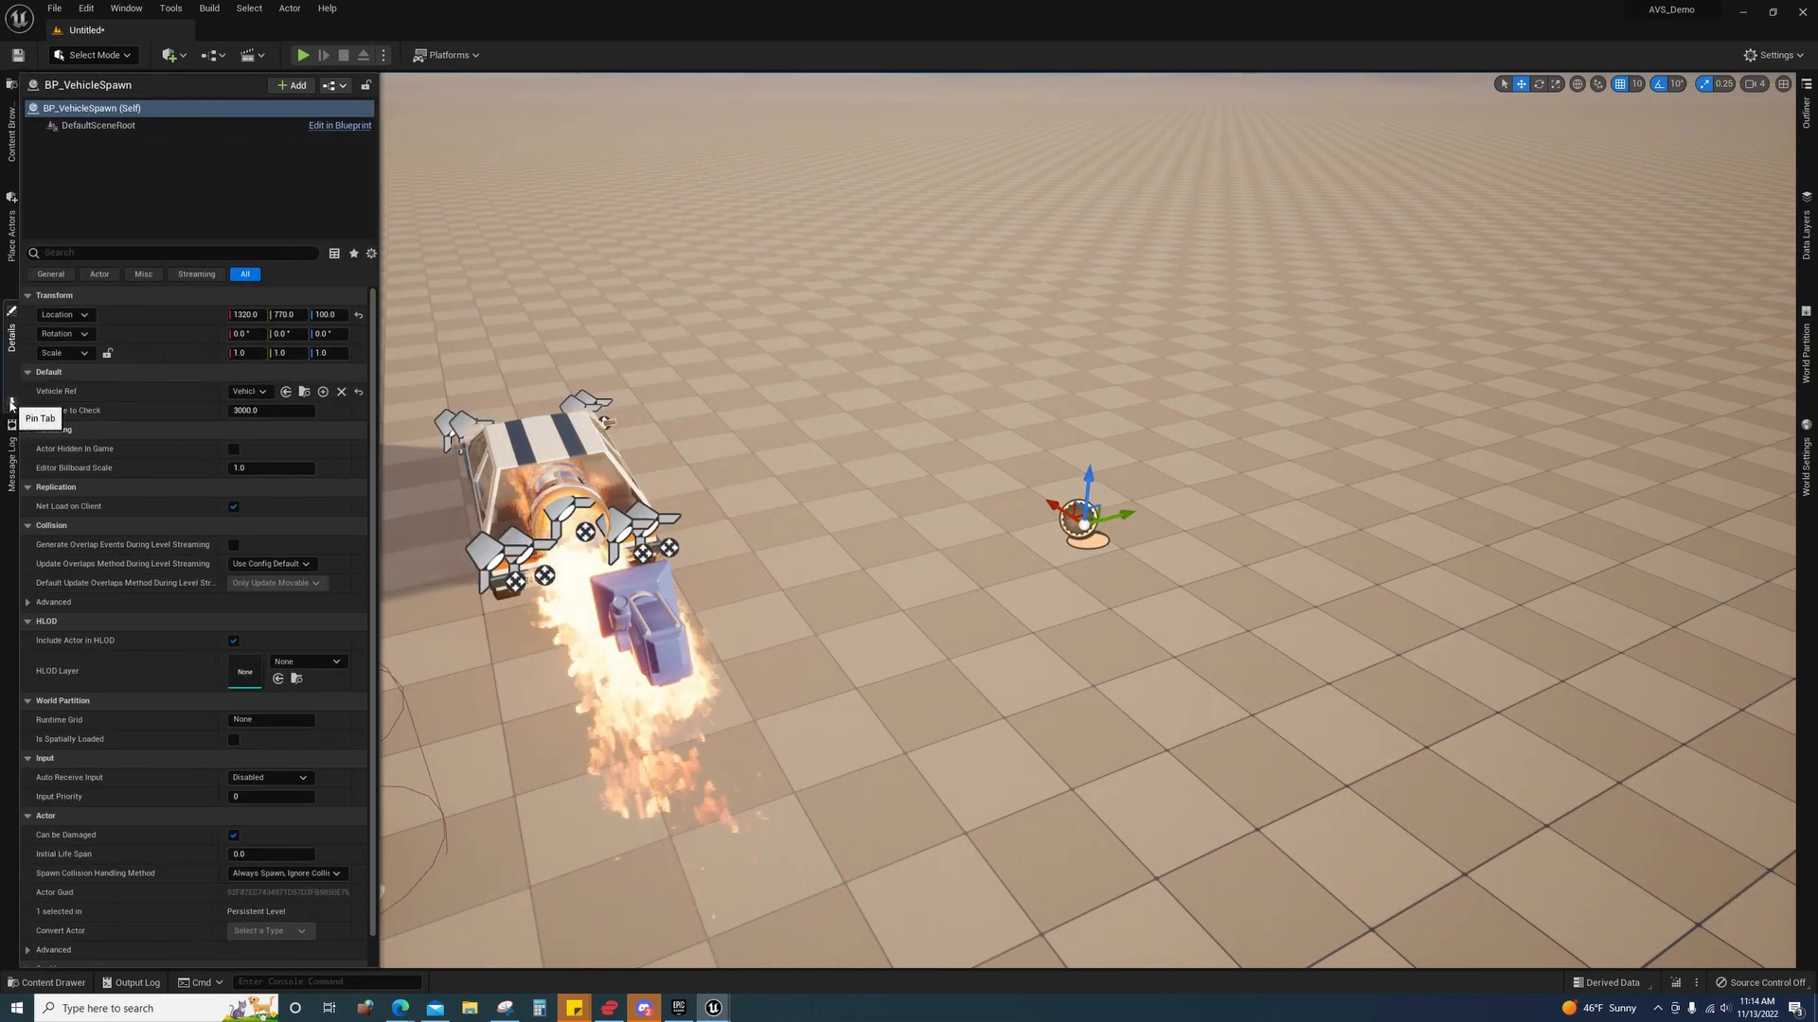
{"action": "mouse_move", "coordinate": [172, 390]}
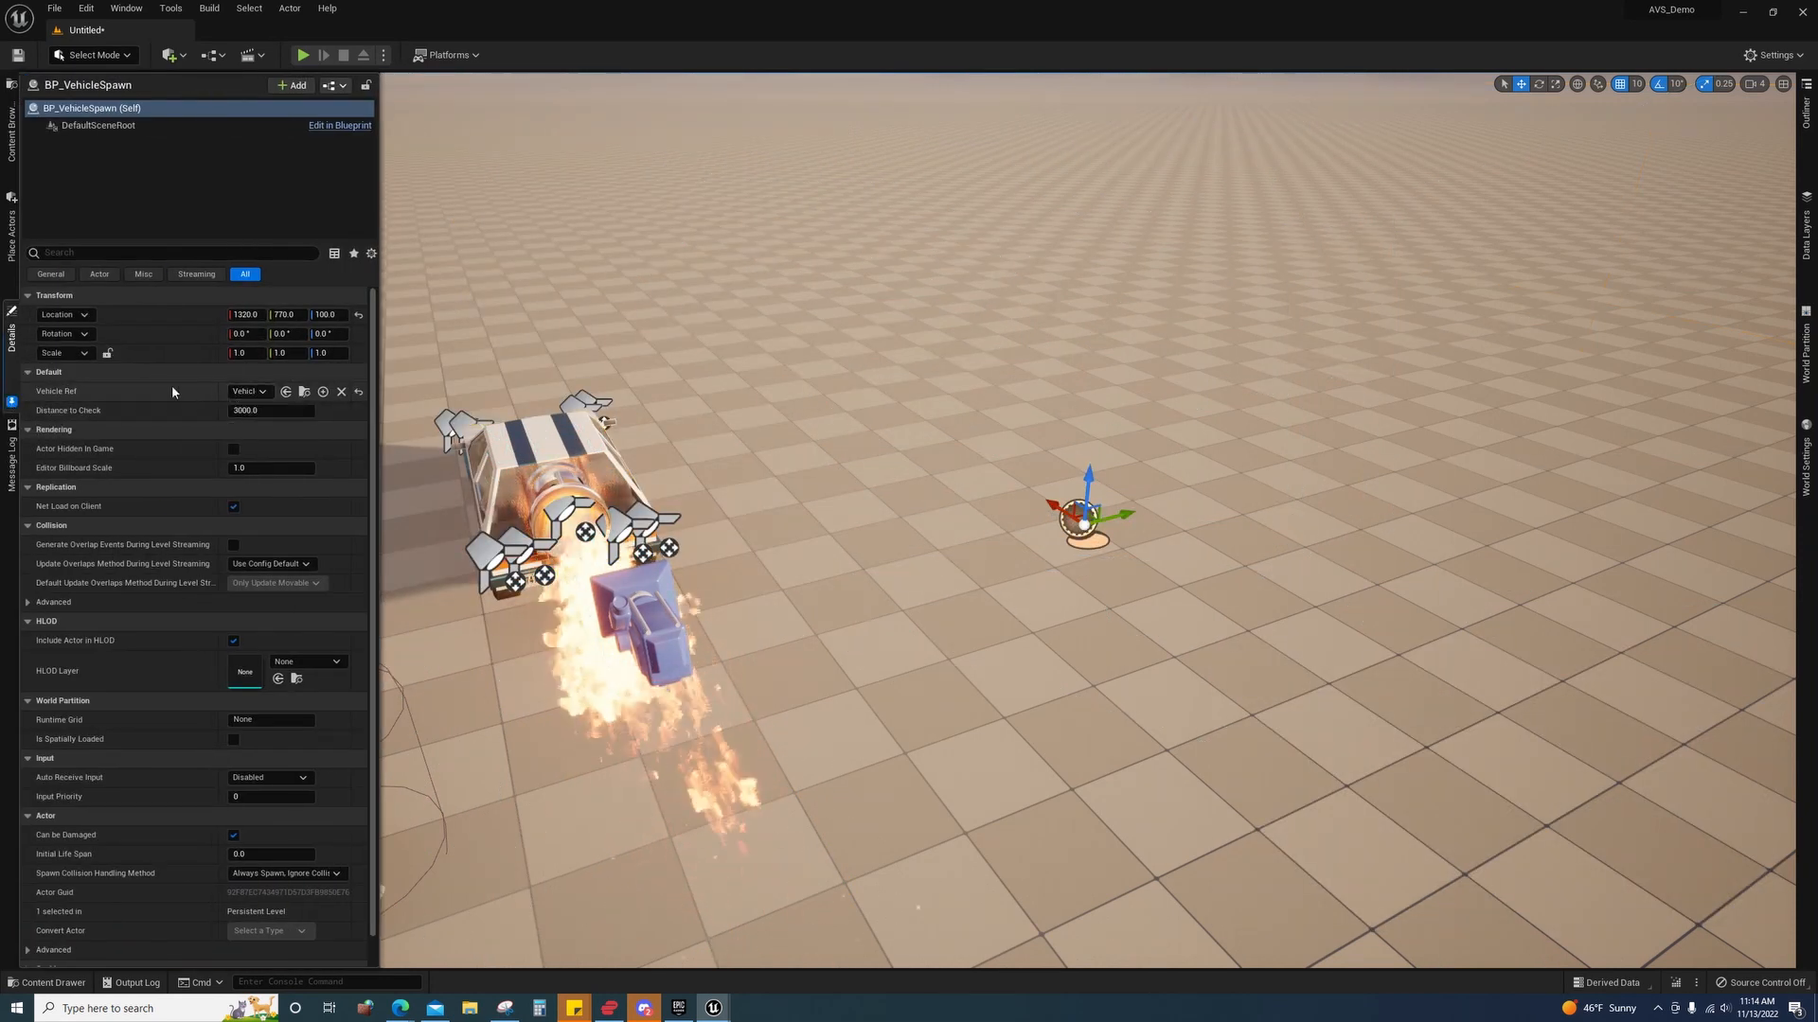
{"action": "left_click", "coordinate": [248, 390]}
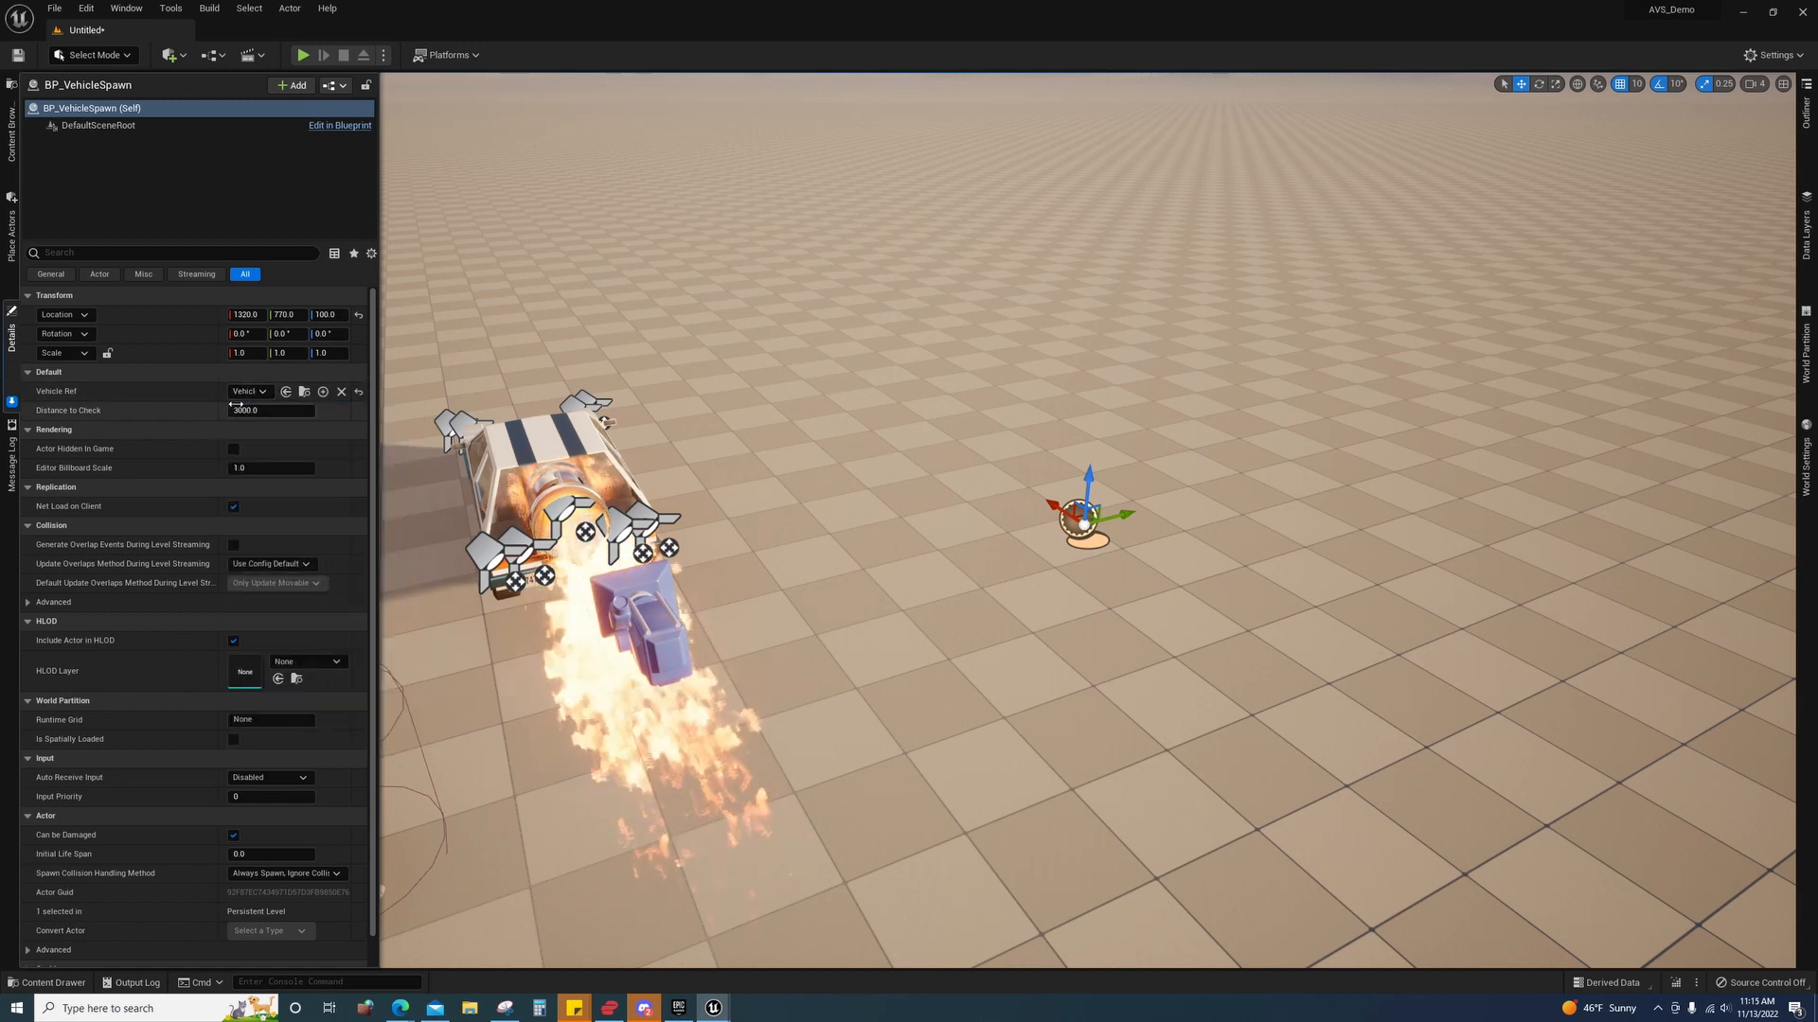
{"action": "mouse_move", "coordinate": [271, 411]}
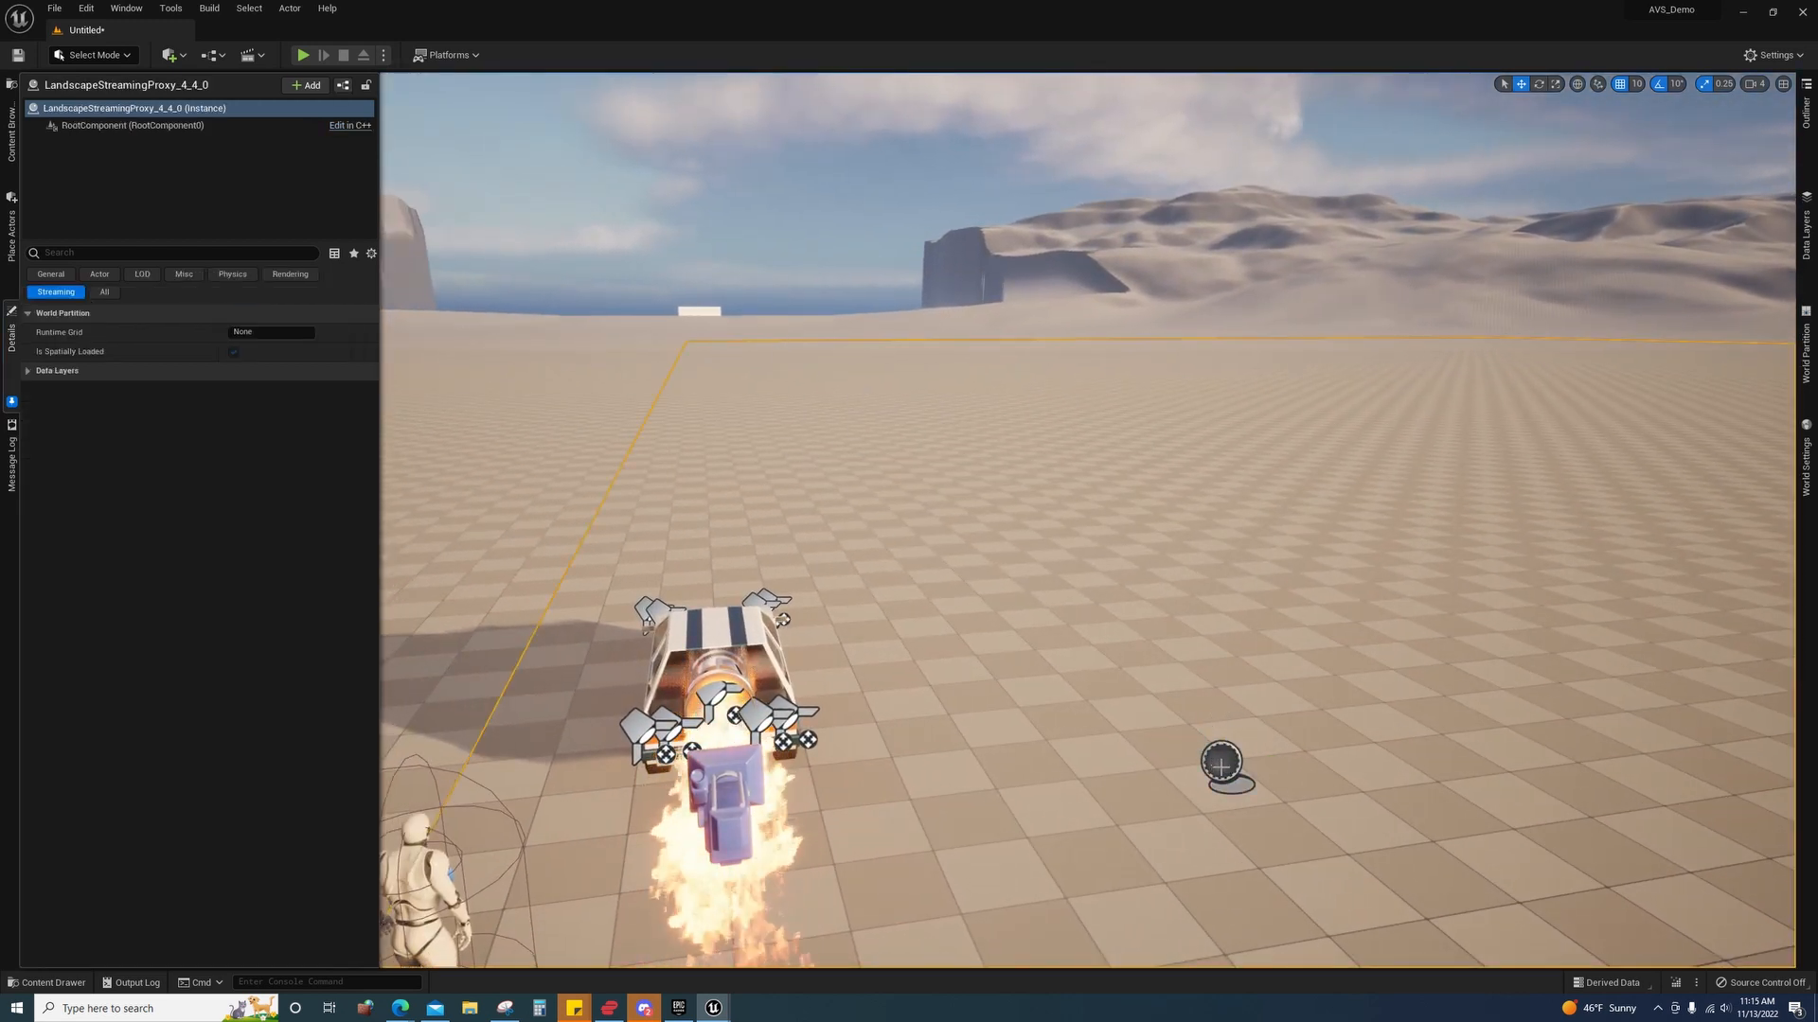
{"action": "left_click", "coordinate": [1223, 764]}
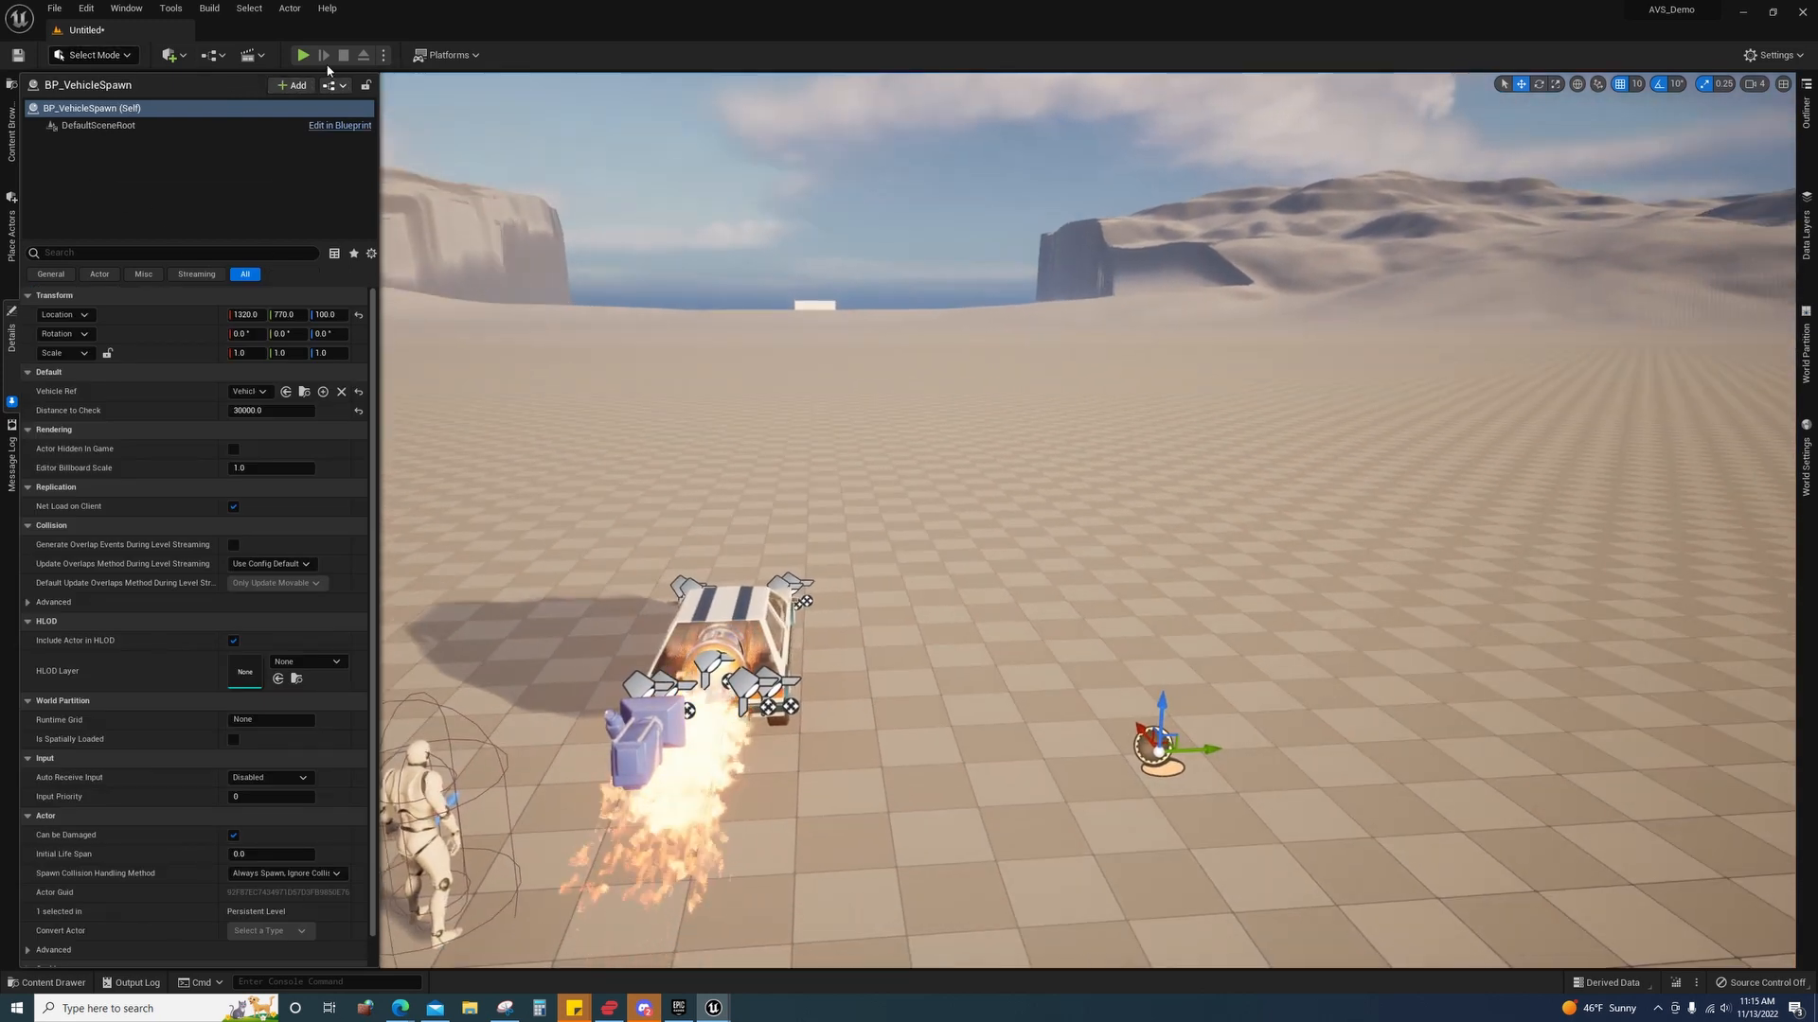
{"action": "left_click", "coordinate": [301, 55]}
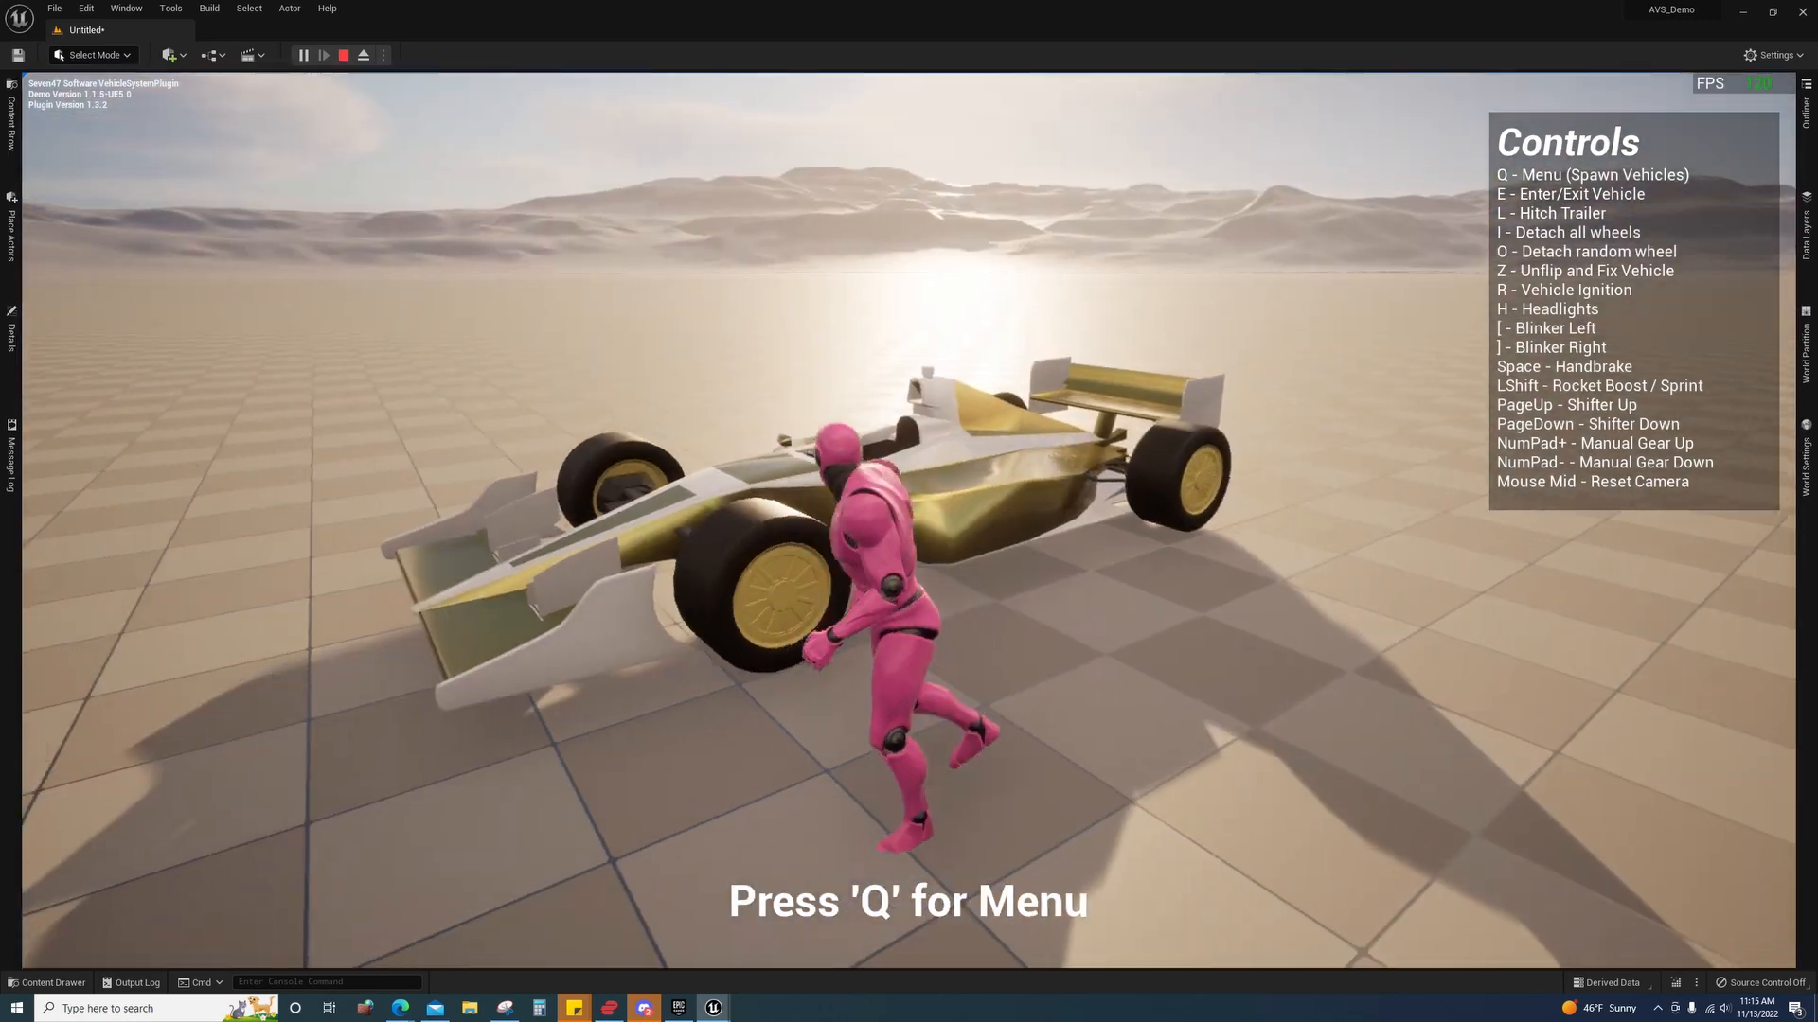
{"action": "key", "text": "e"}
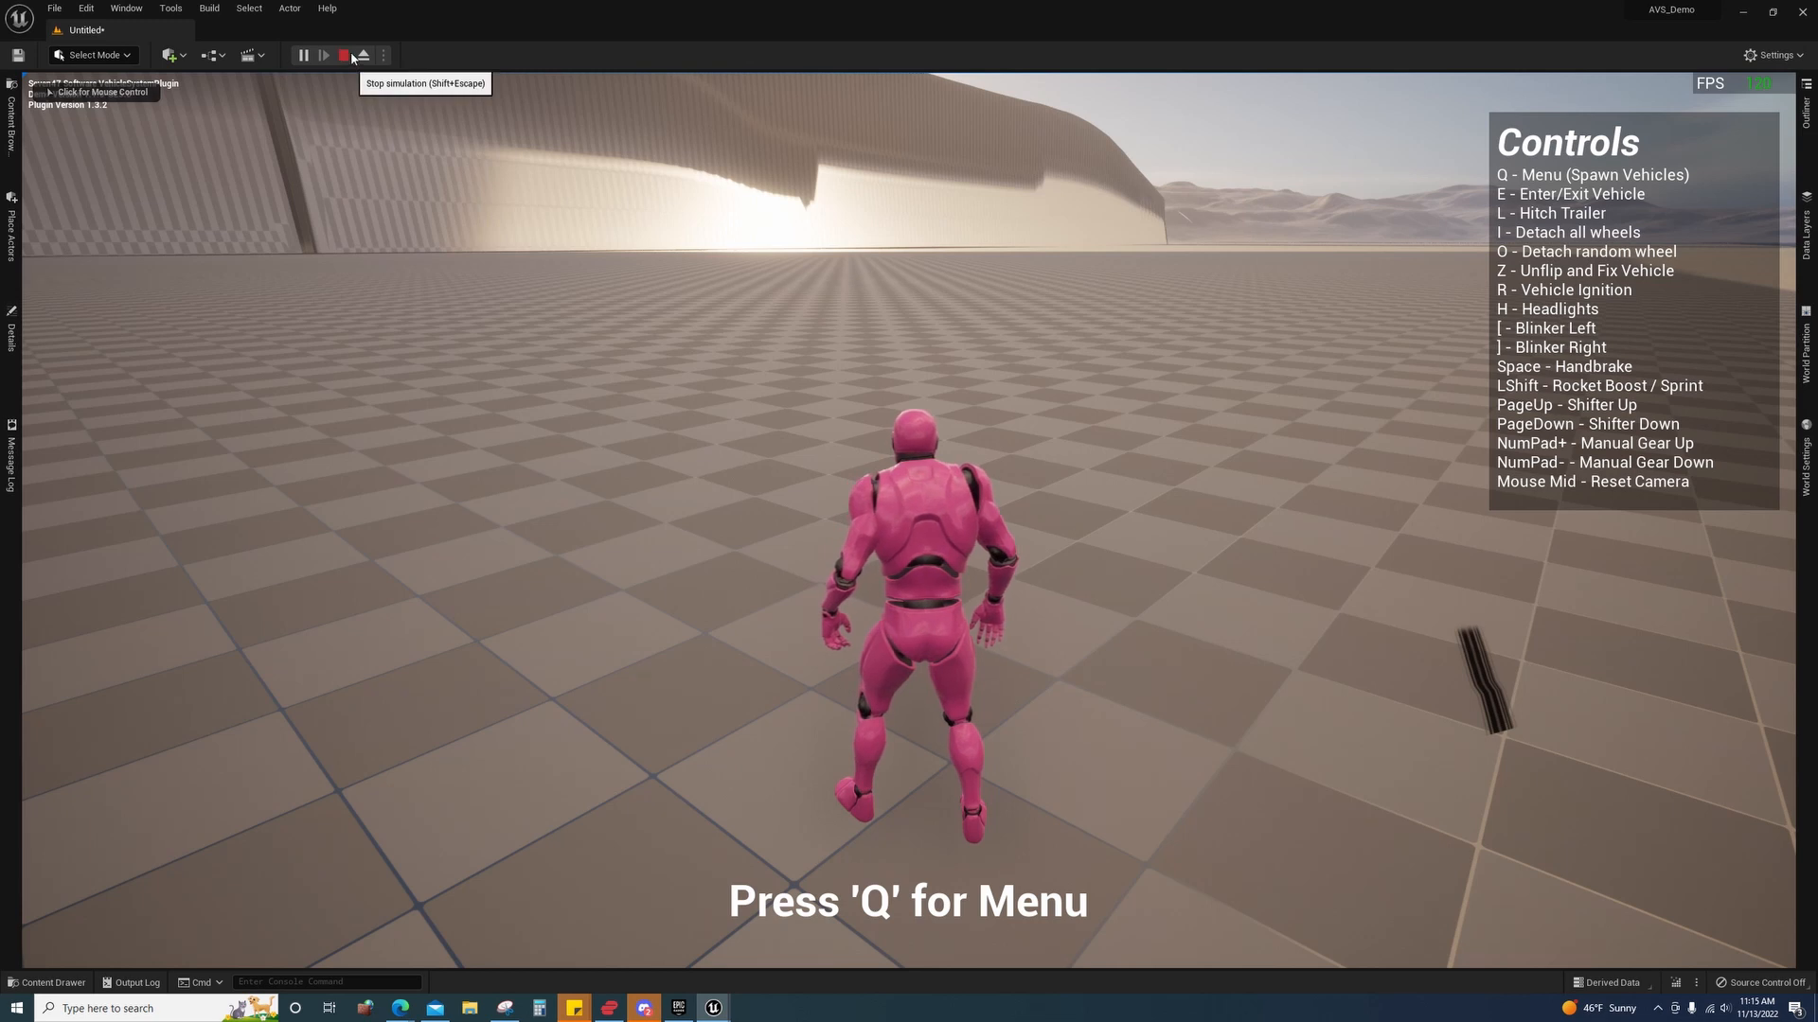
{"action": "left_click", "coordinate": [342, 55]}
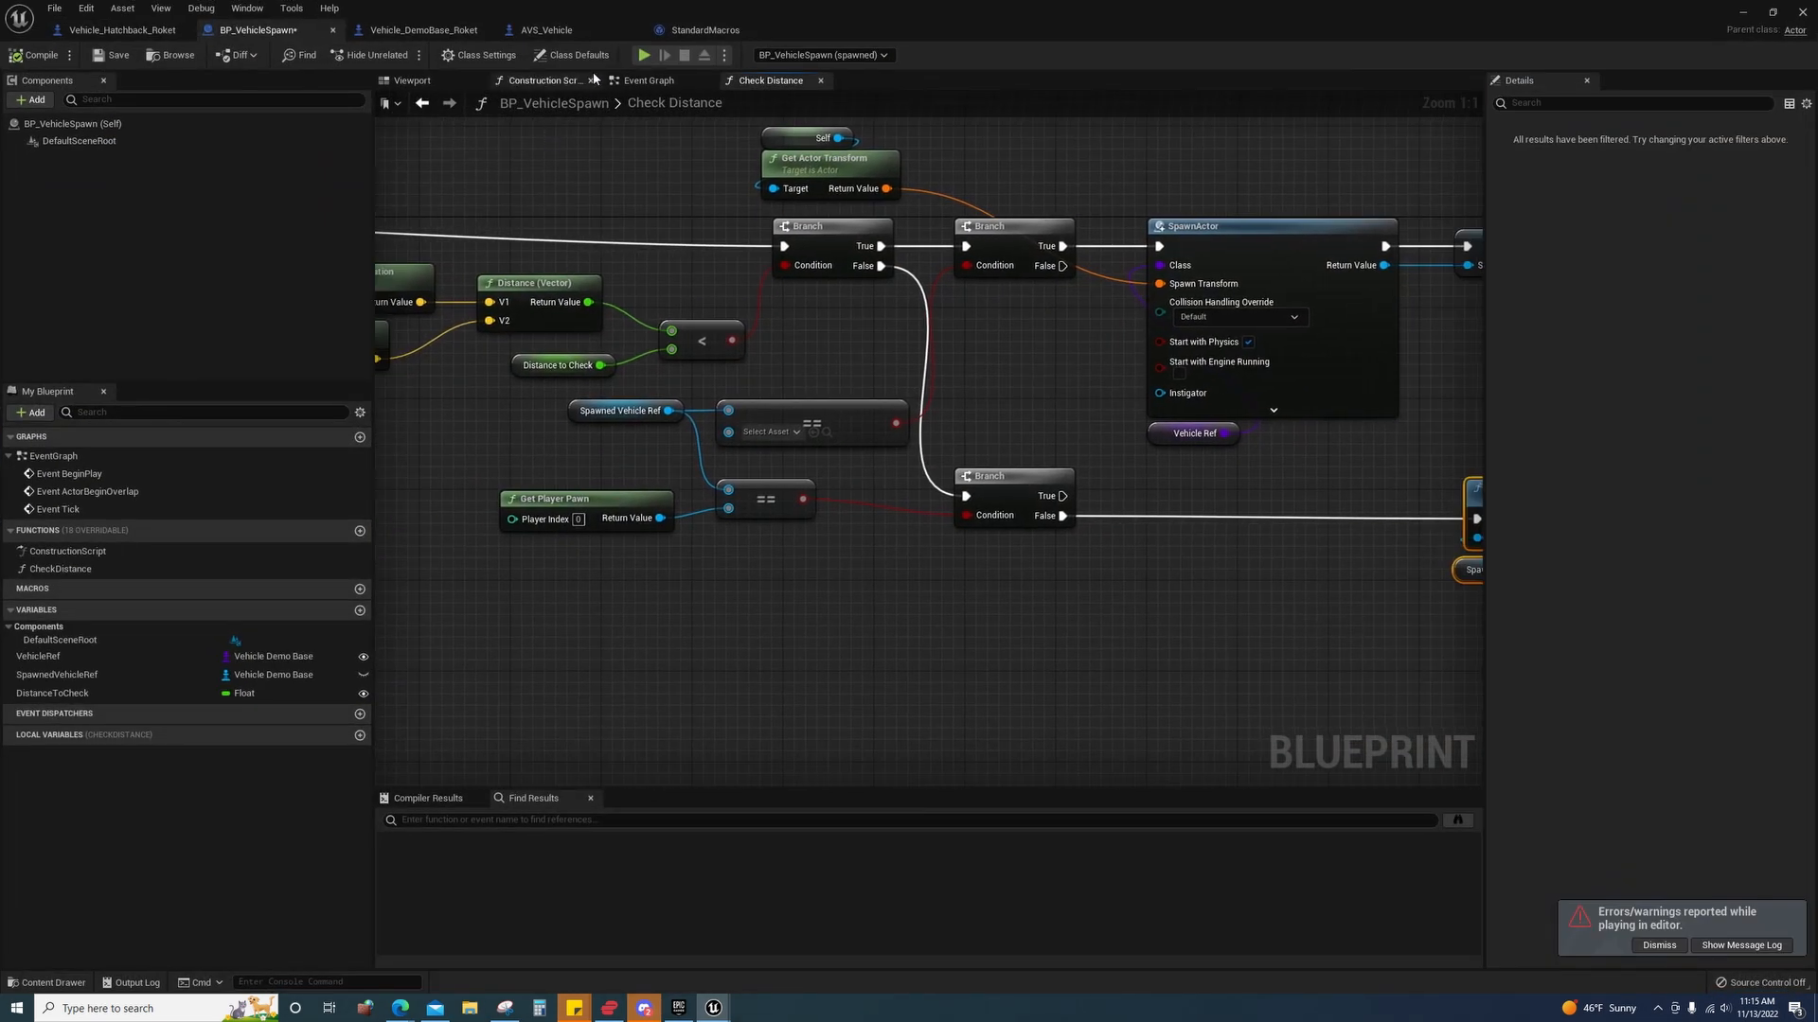
- Inspect the Set Timer by Function Name node and check Start with Tick Enabled in Class Defaults
{"action": "left_click", "coordinate": [648, 79]}
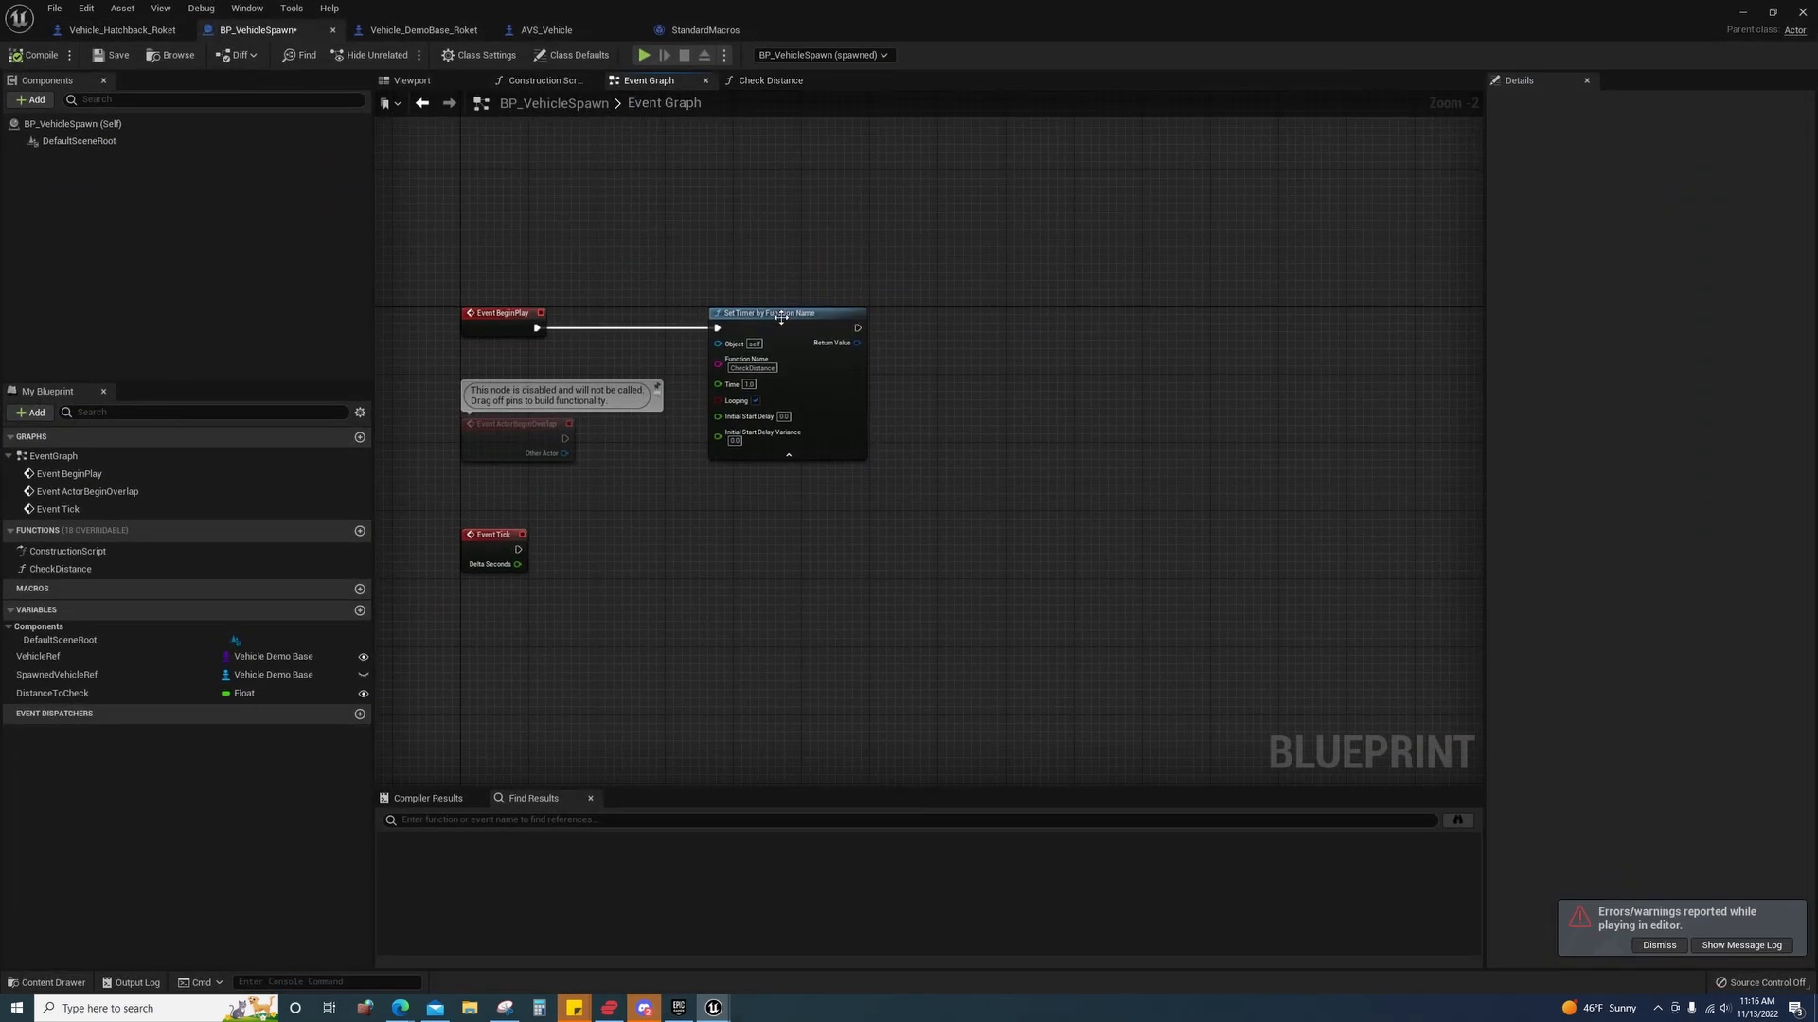
{"action": "left_click", "coordinate": [787, 312]}
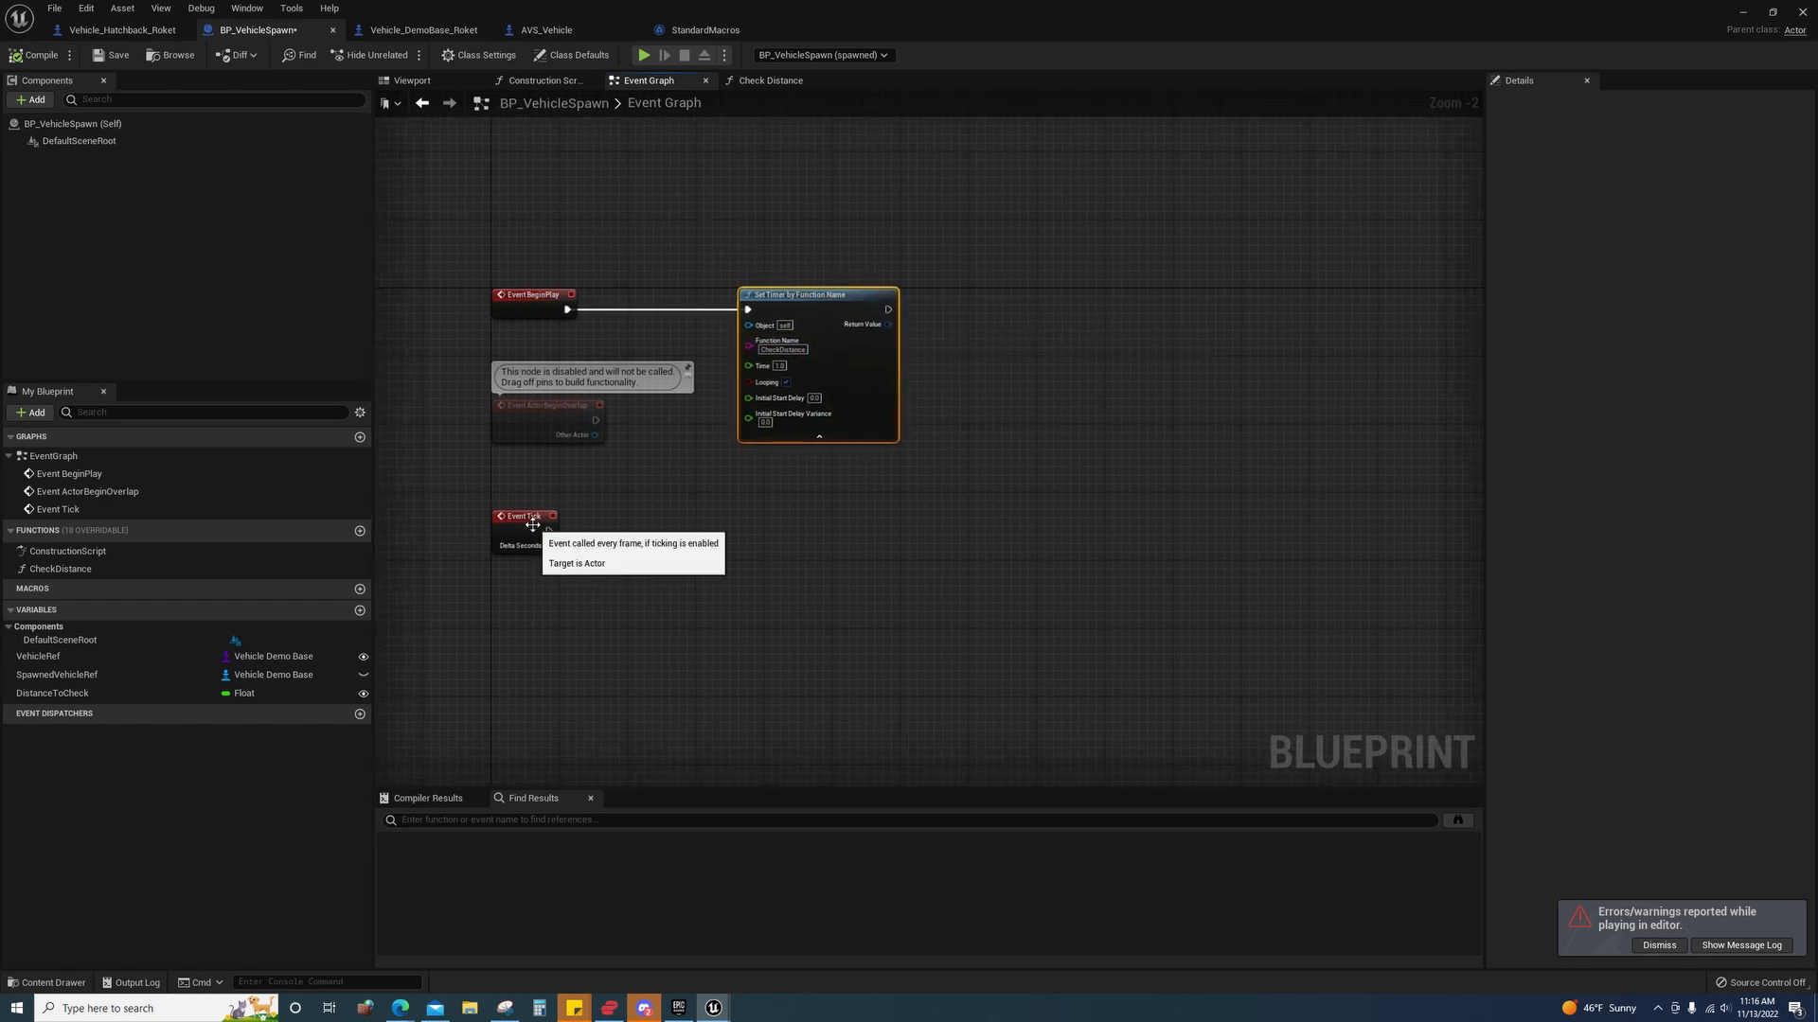
{"action": "left_click", "coordinate": [72, 125]}
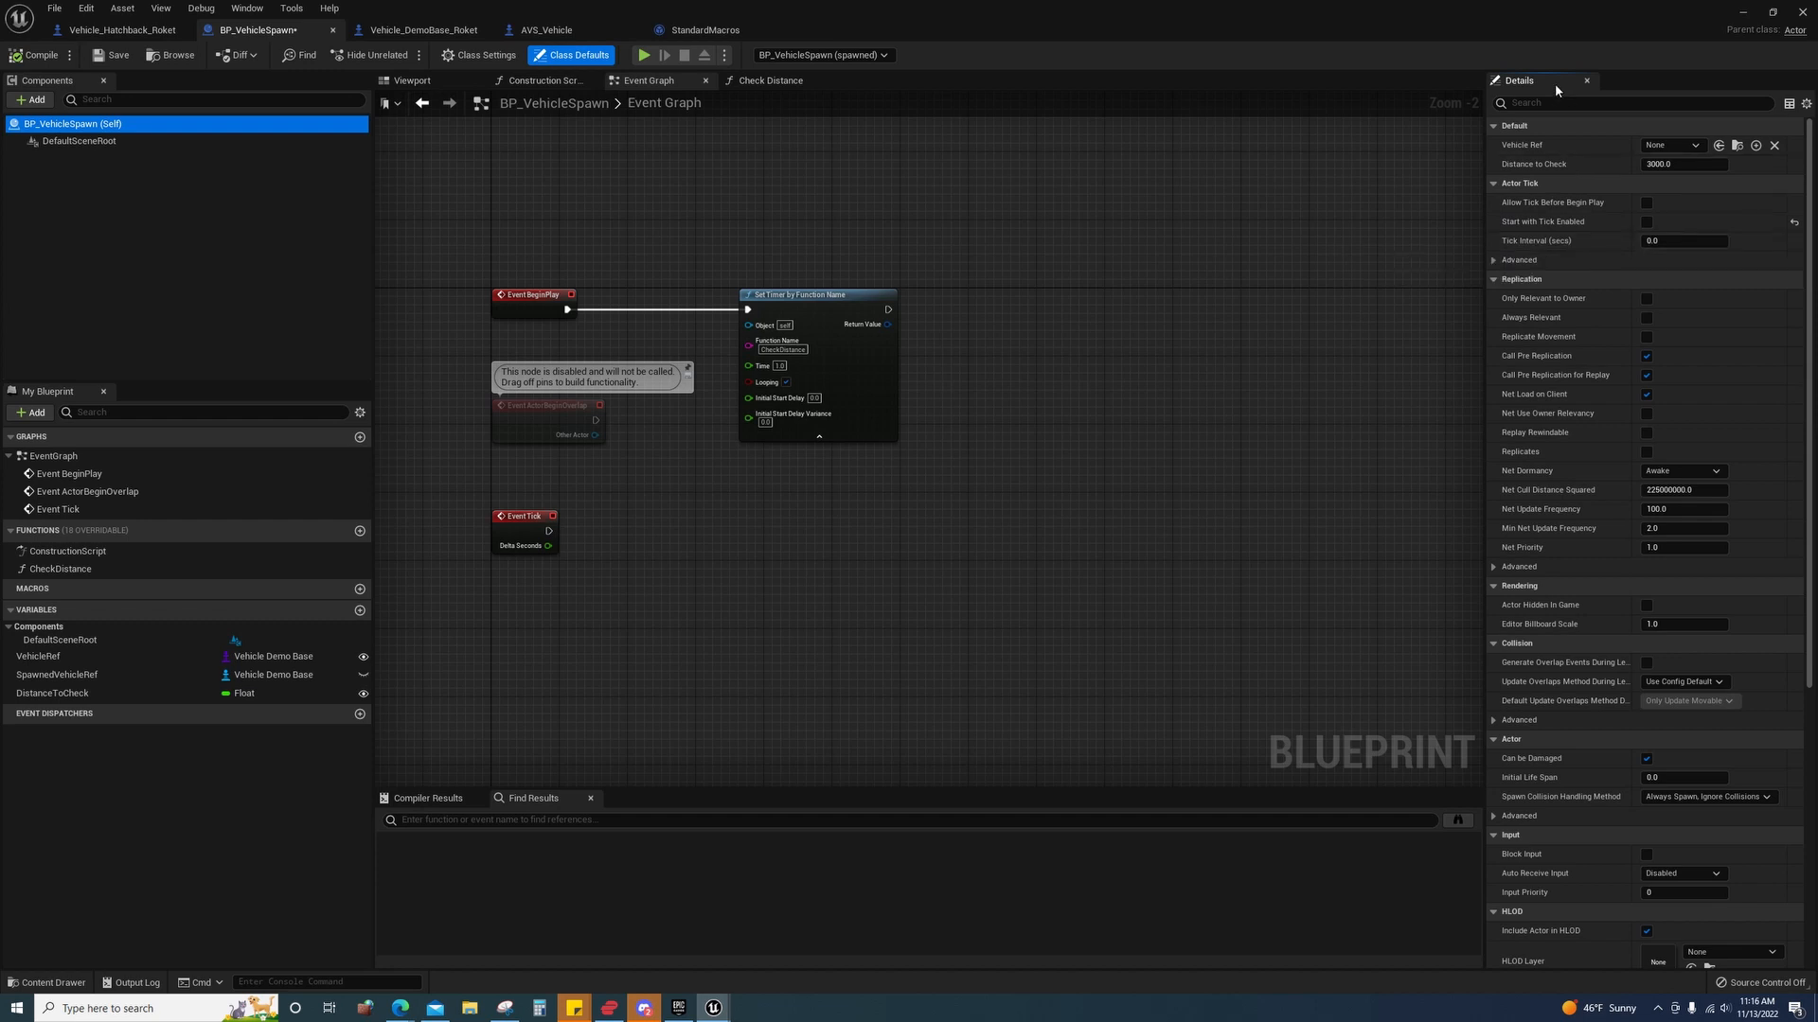
{"action": "left_click", "coordinate": [1682, 240]}
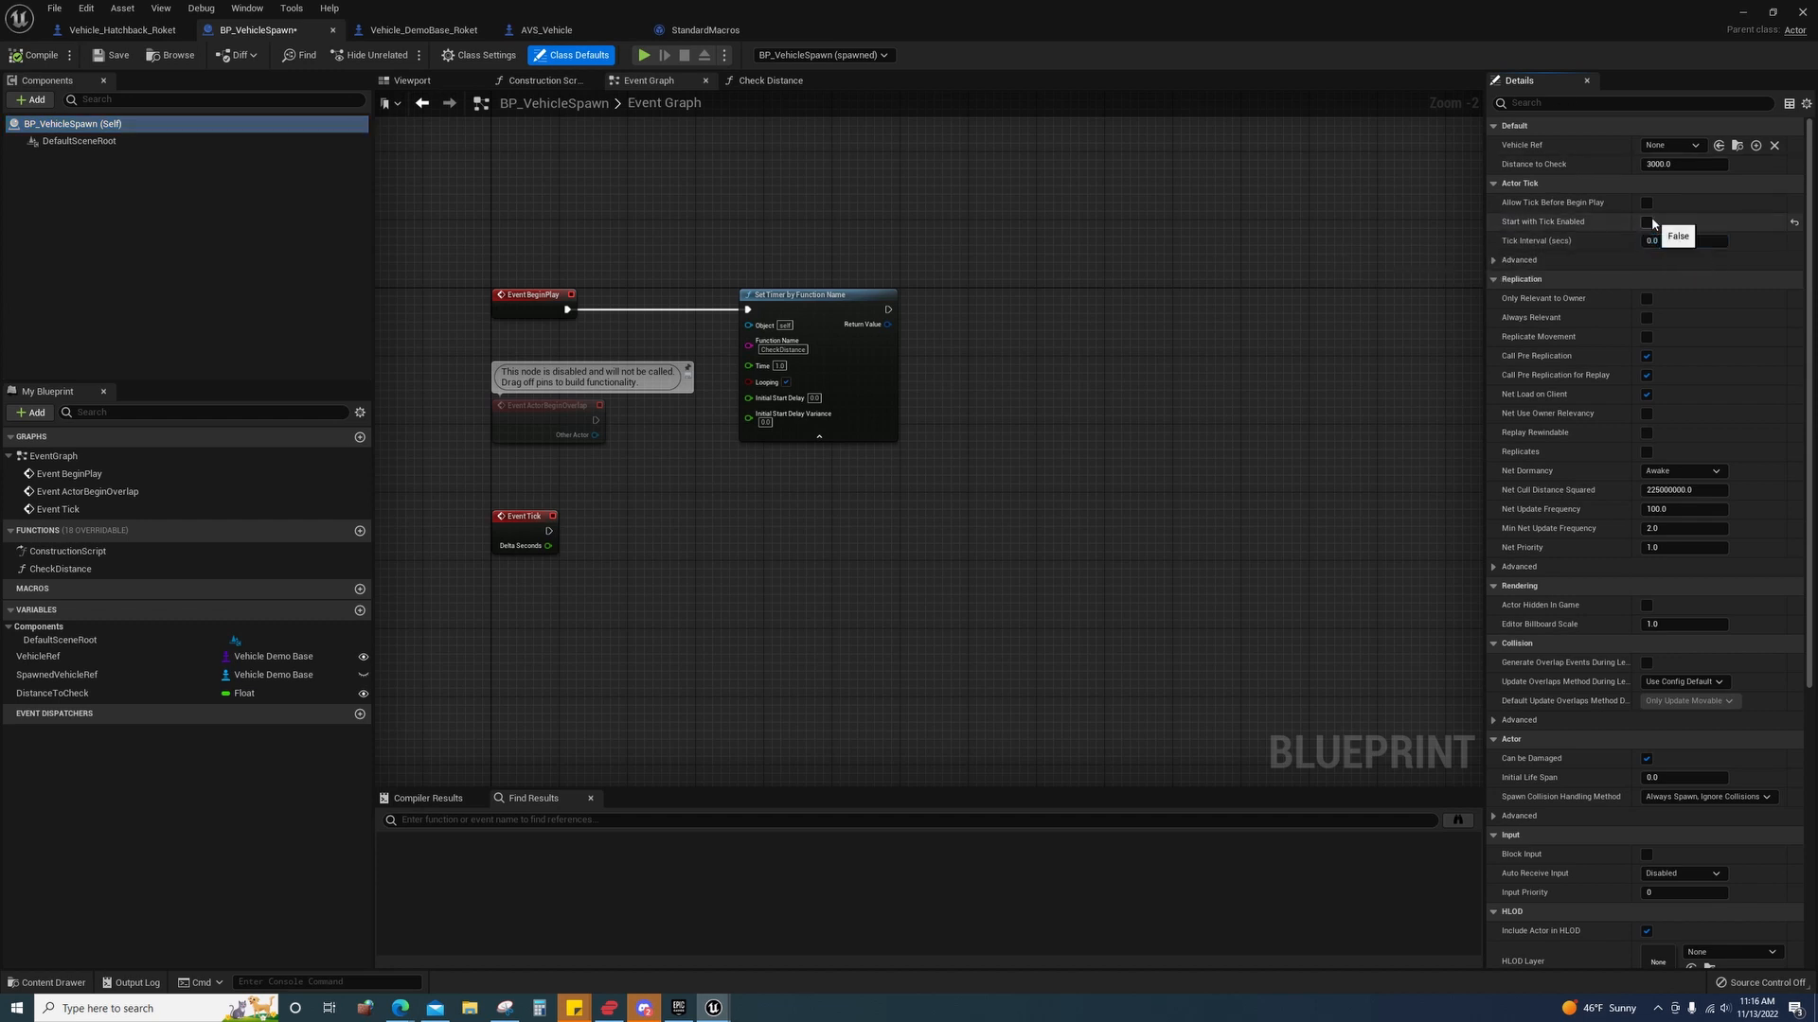
{"action": "left_click", "coordinate": [1645, 222]}
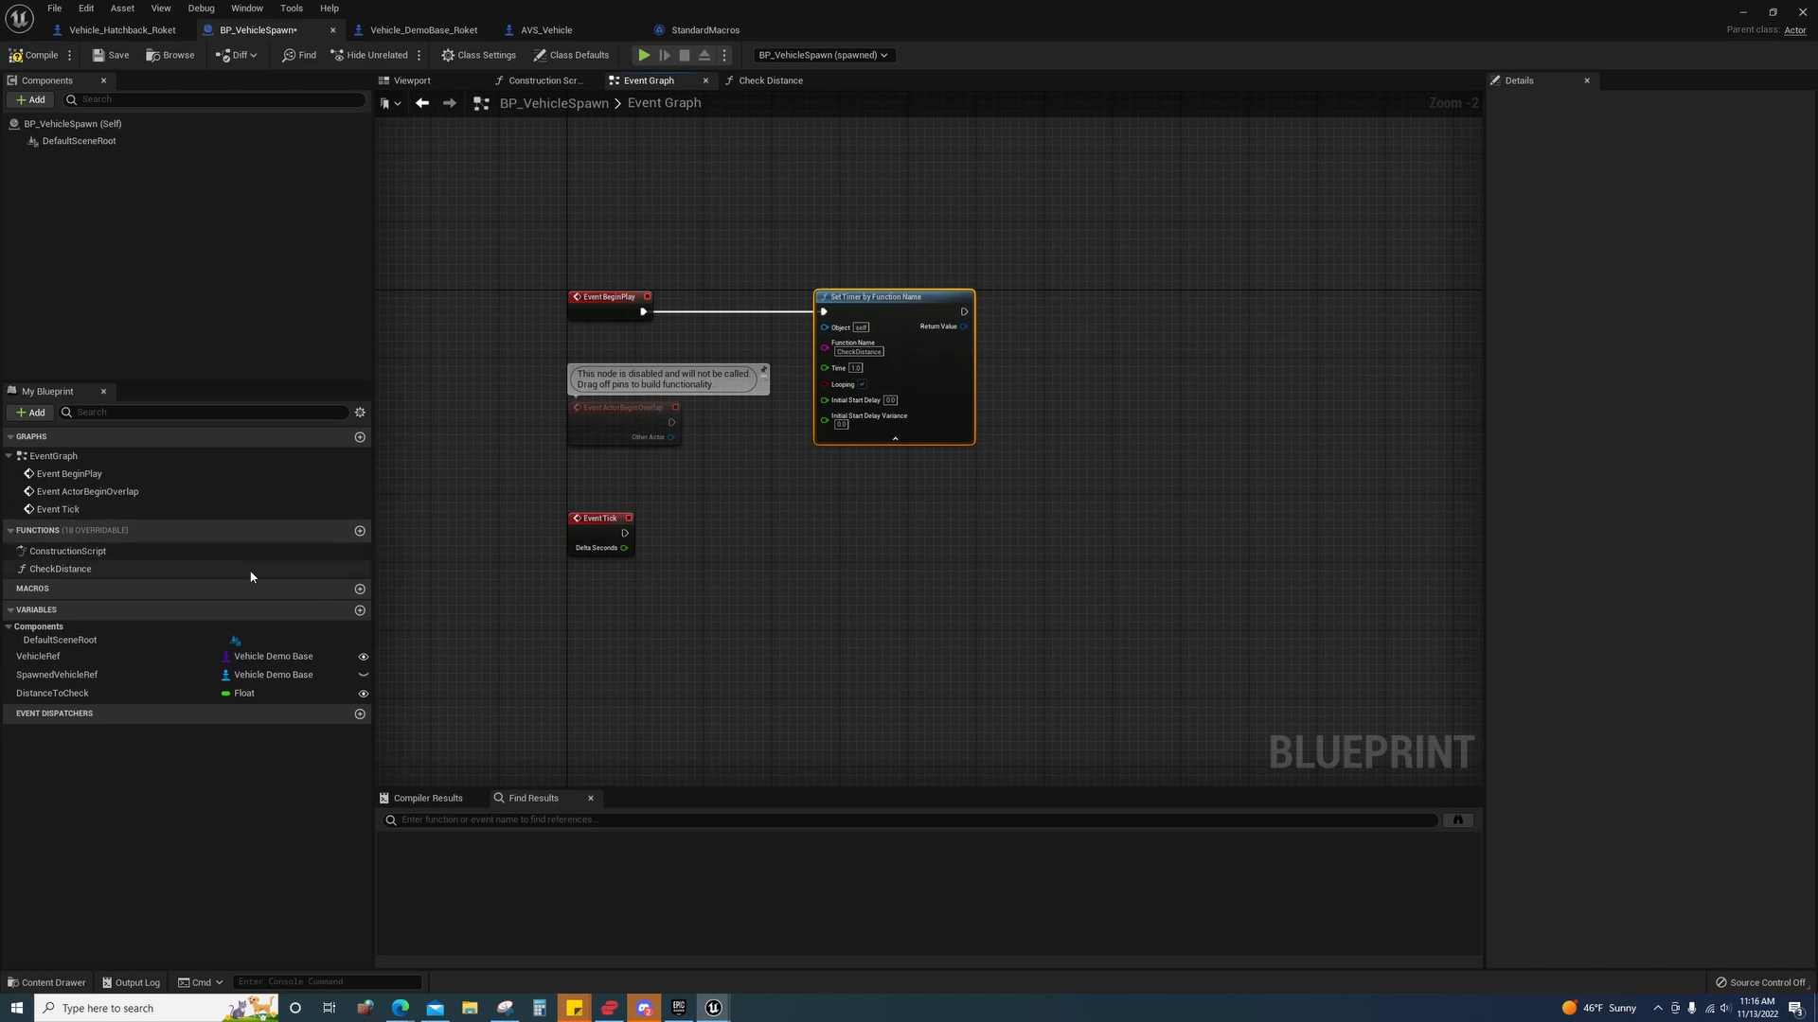
{"action": "mouse_move", "coordinate": [863, 384]}
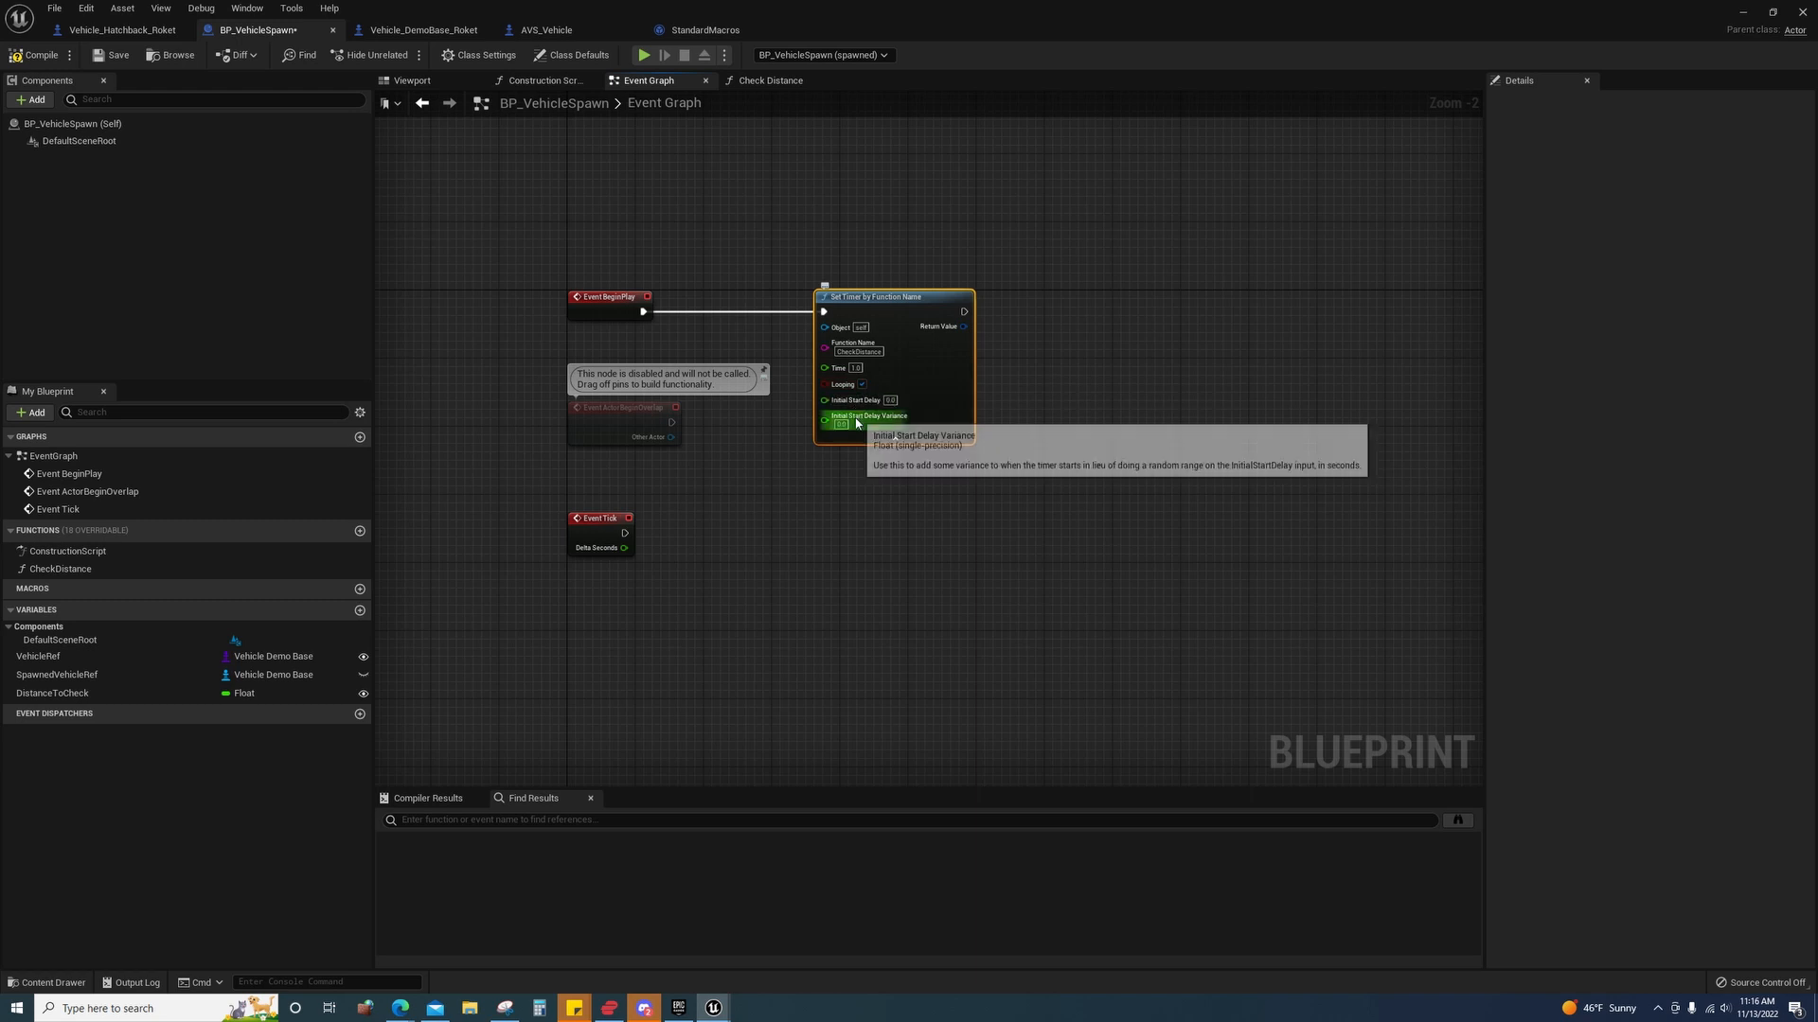
{"action": "mouse_move", "coordinate": [60, 570]}
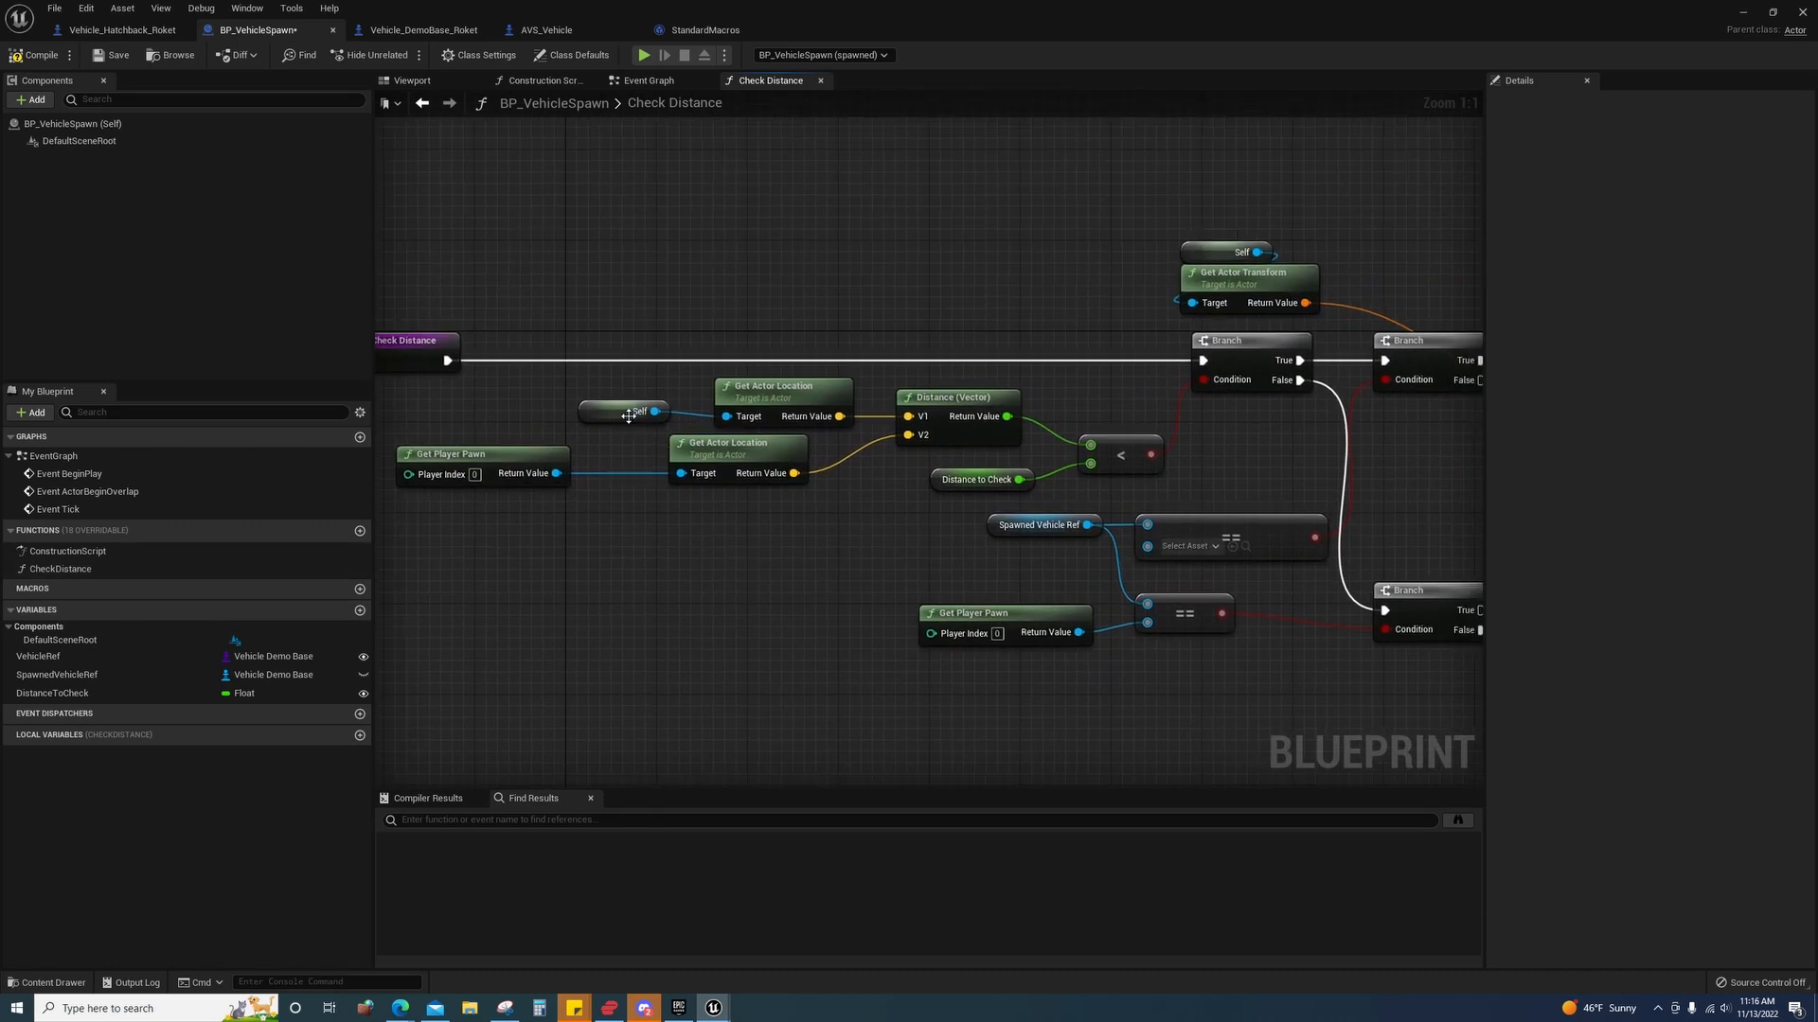
- Pan the Check Distance graph toward the Branch and SpawnActor nodes
{"action": "left_click", "coordinate": [636, 411]}
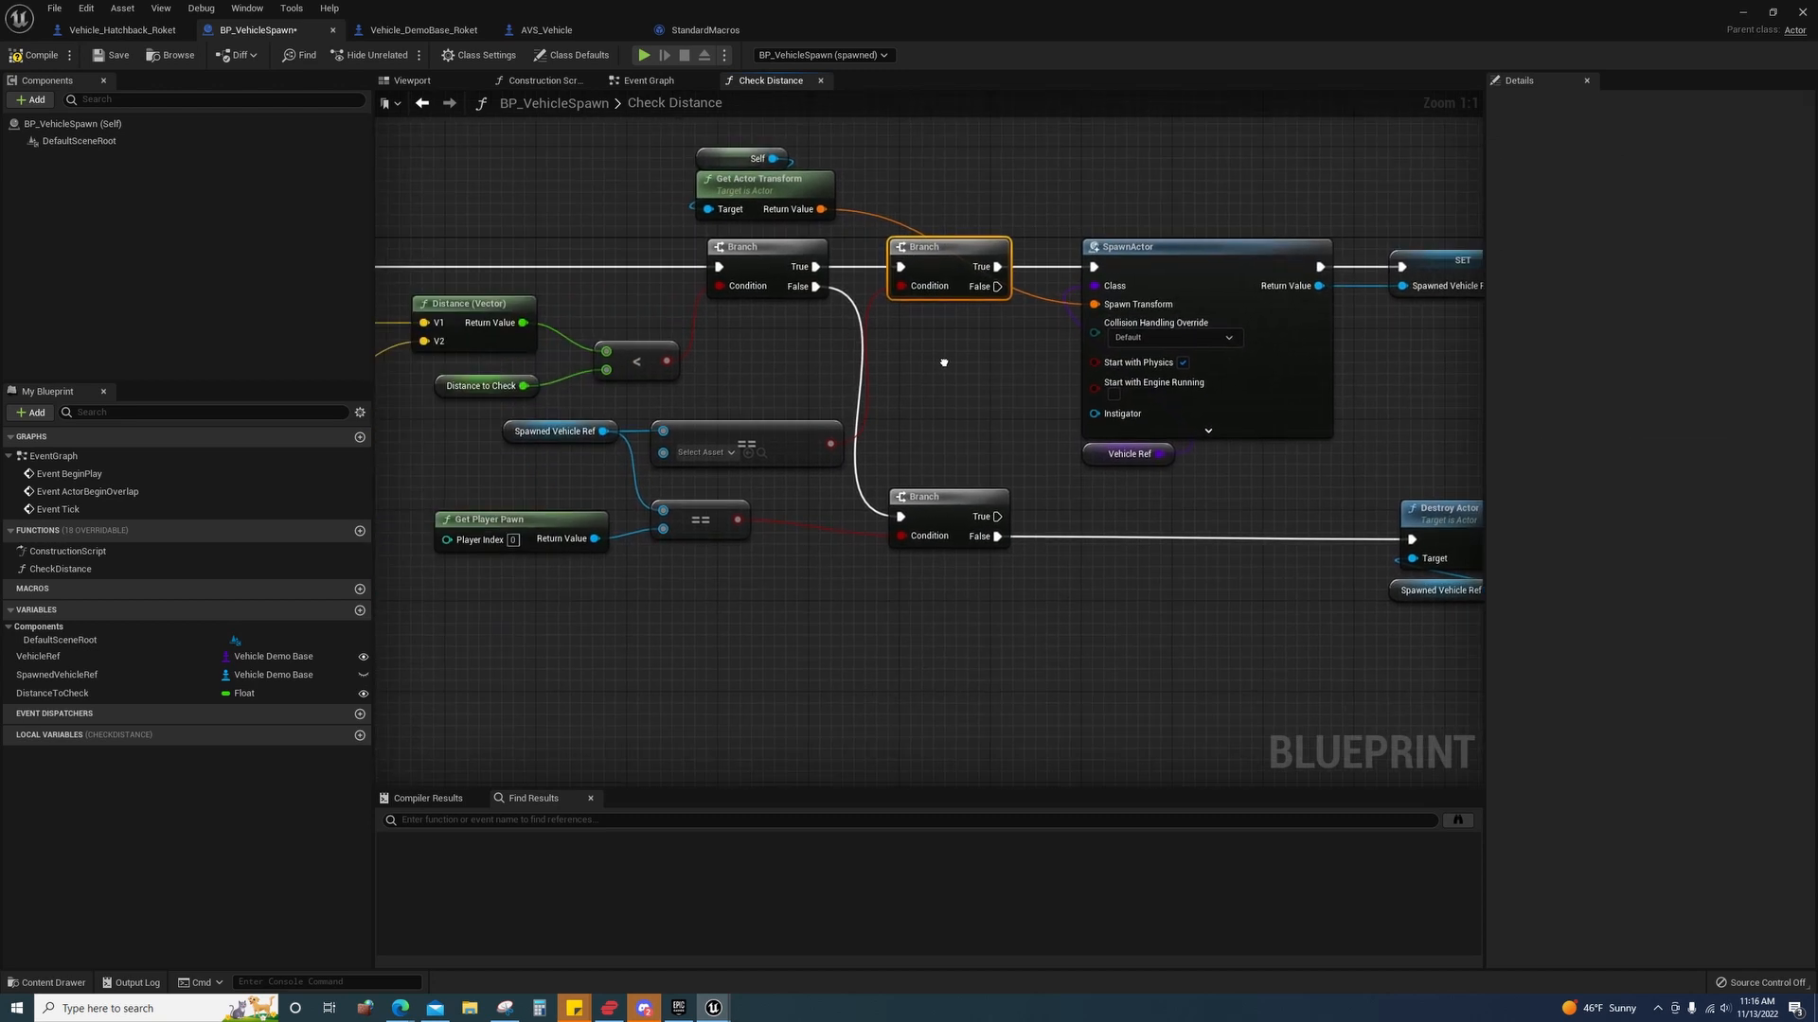
{"action": "mouse_move", "coordinate": [557, 431]}
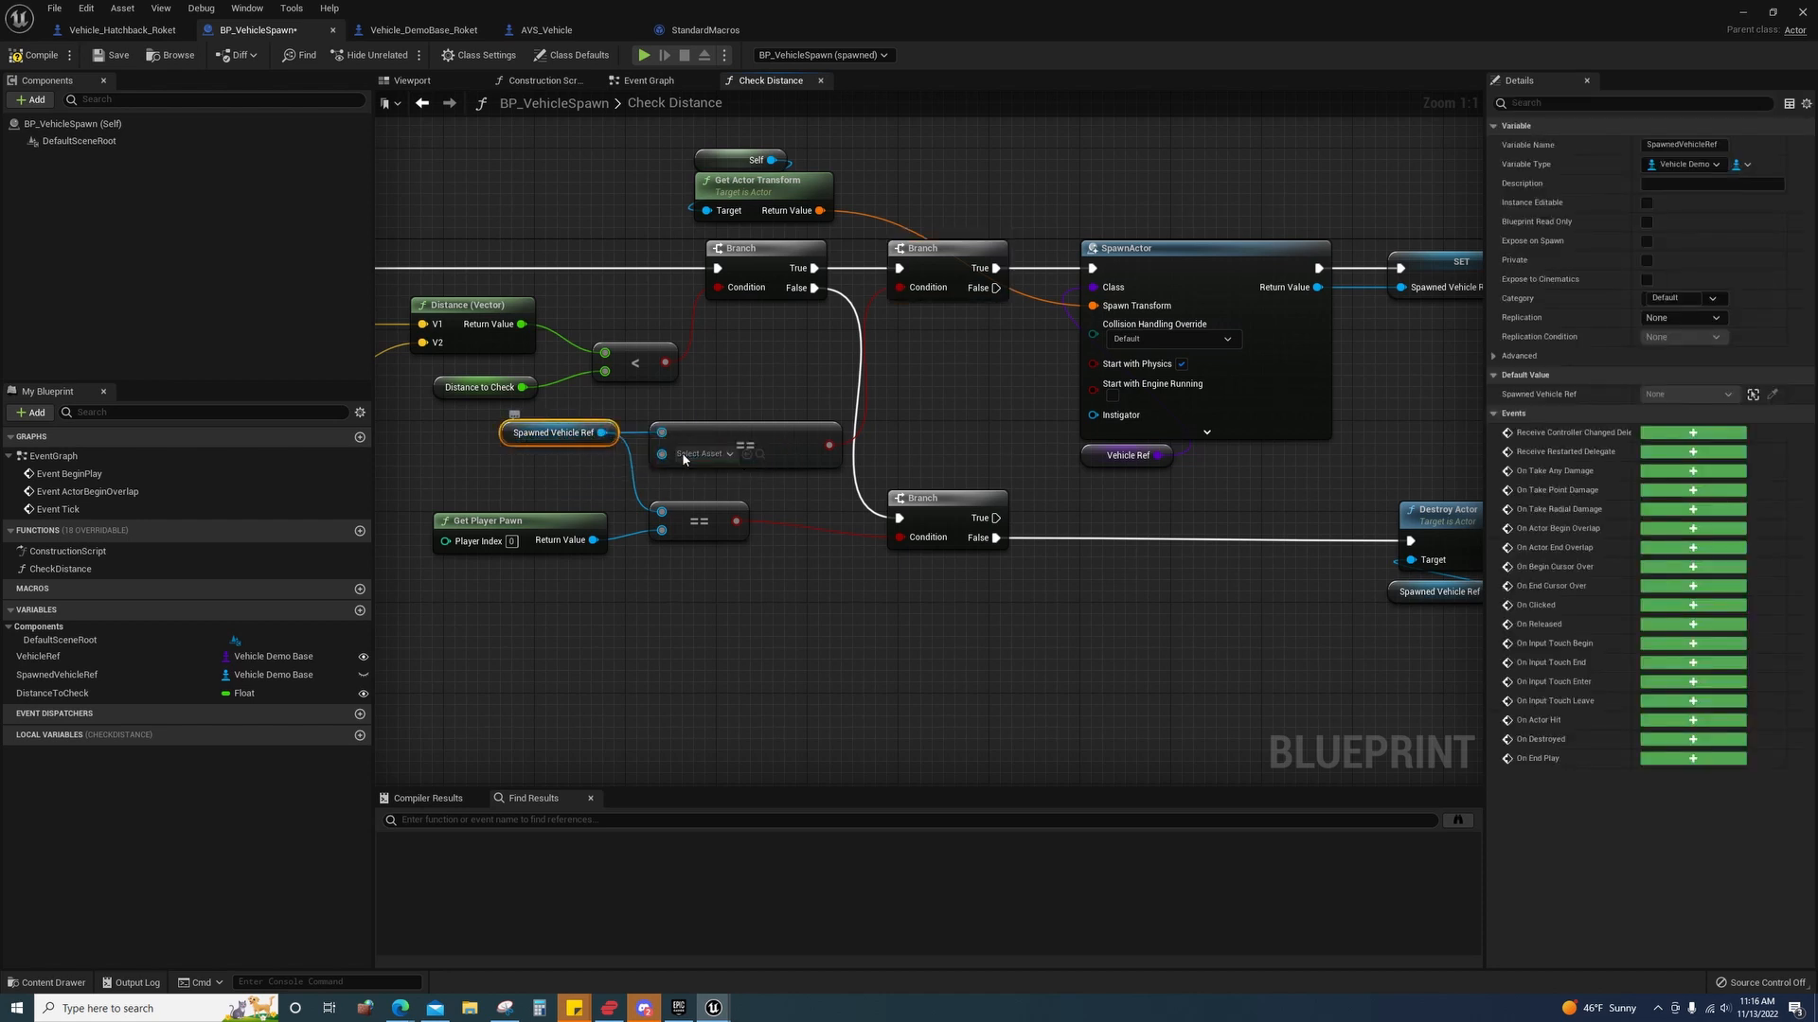
{"action": "mouse_move", "coordinate": [695, 453]}
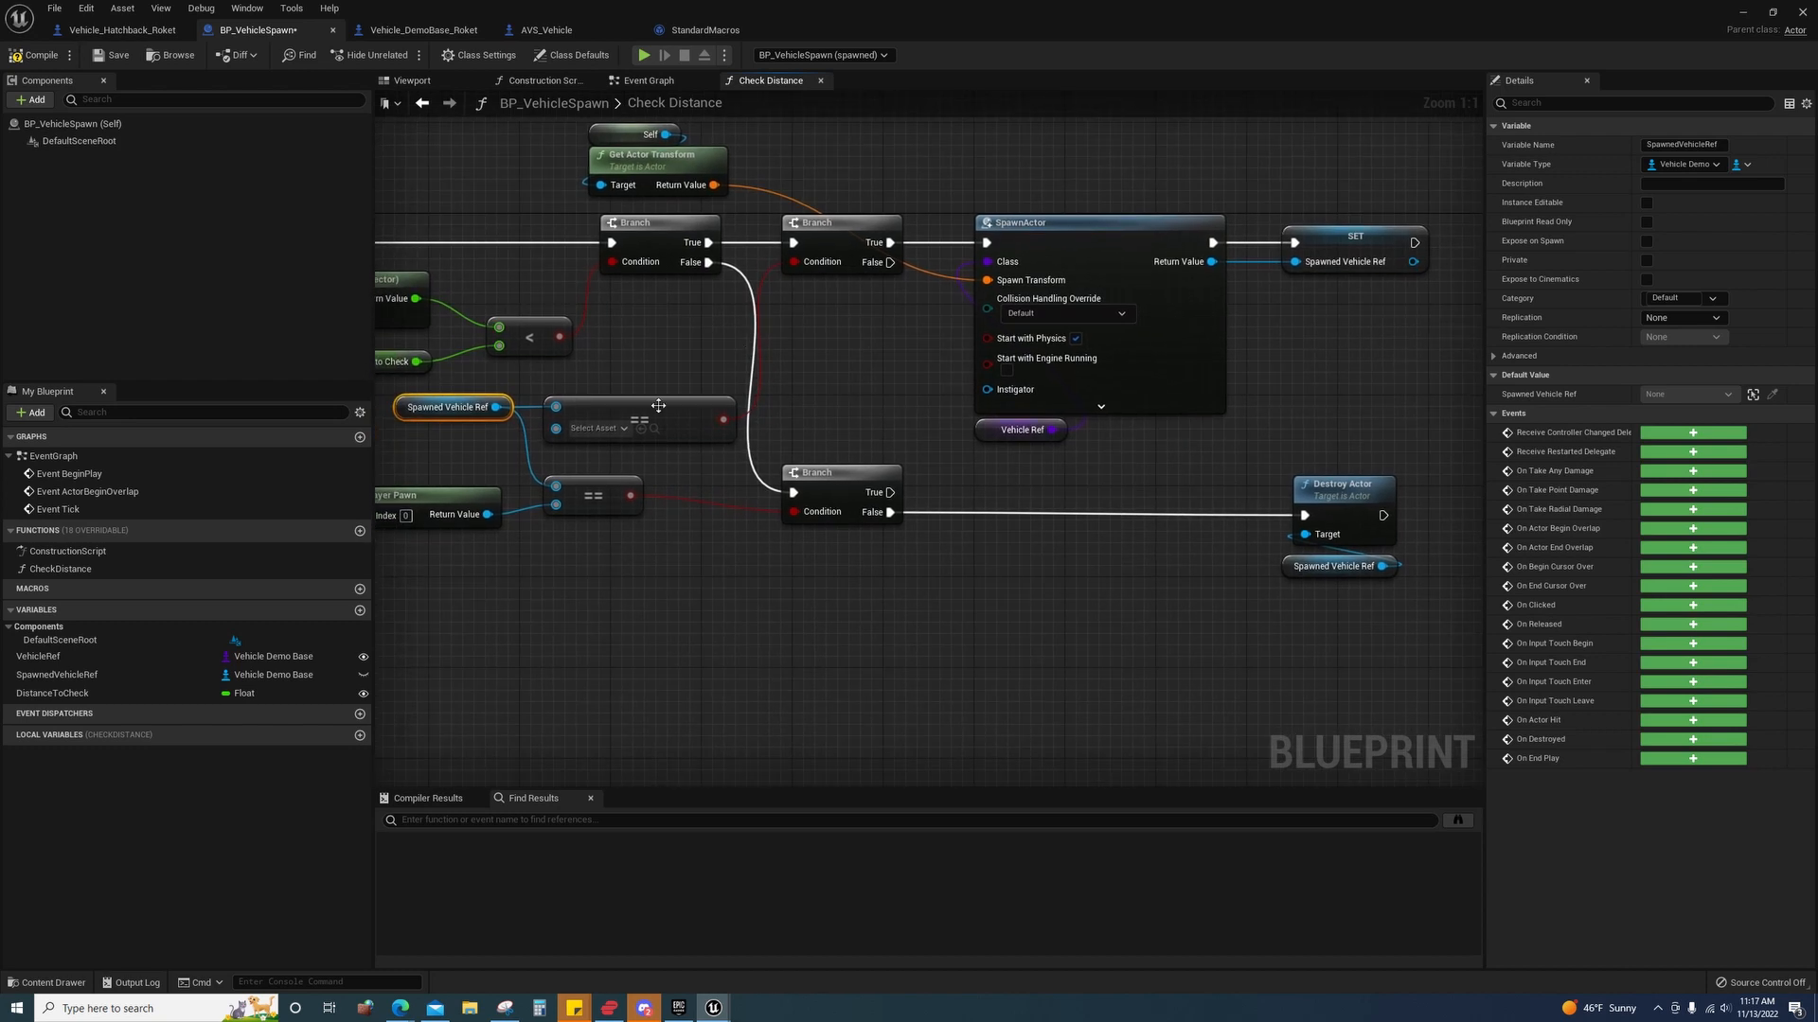
{"action": "mouse_move", "coordinate": [626, 415]}
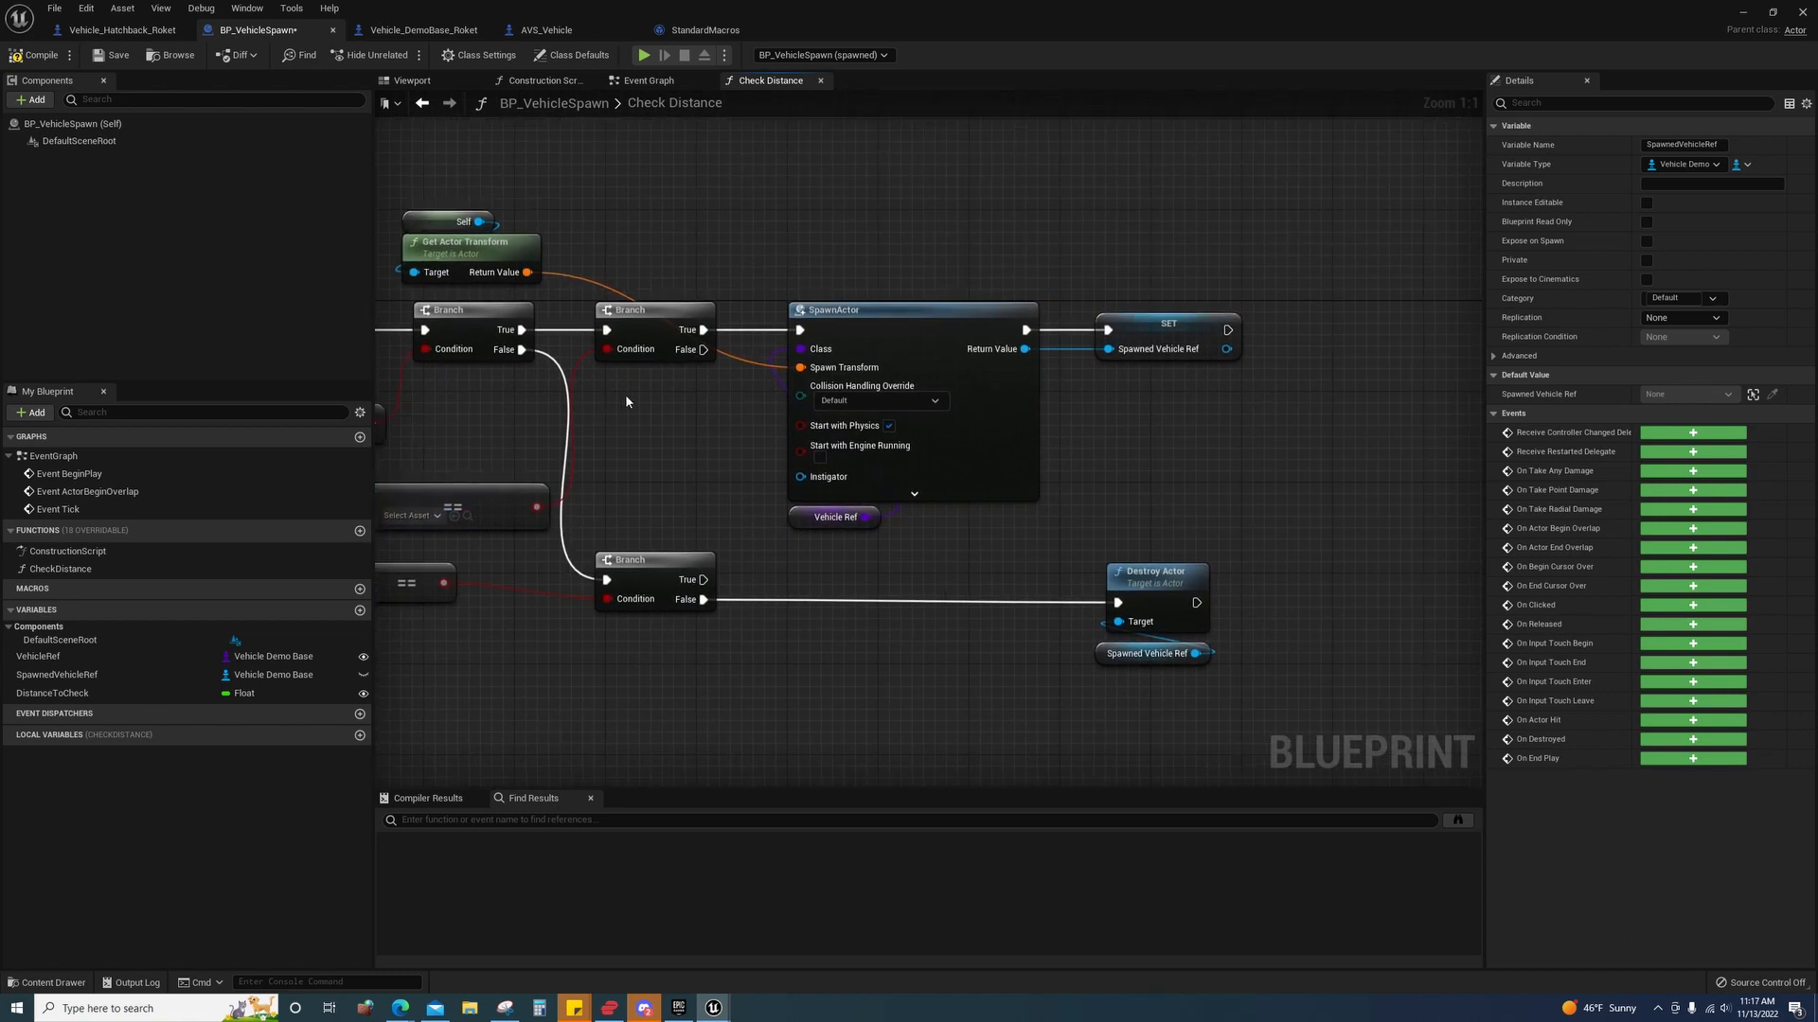
{"action": "mouse_move", "coordinate": [868, 317]}
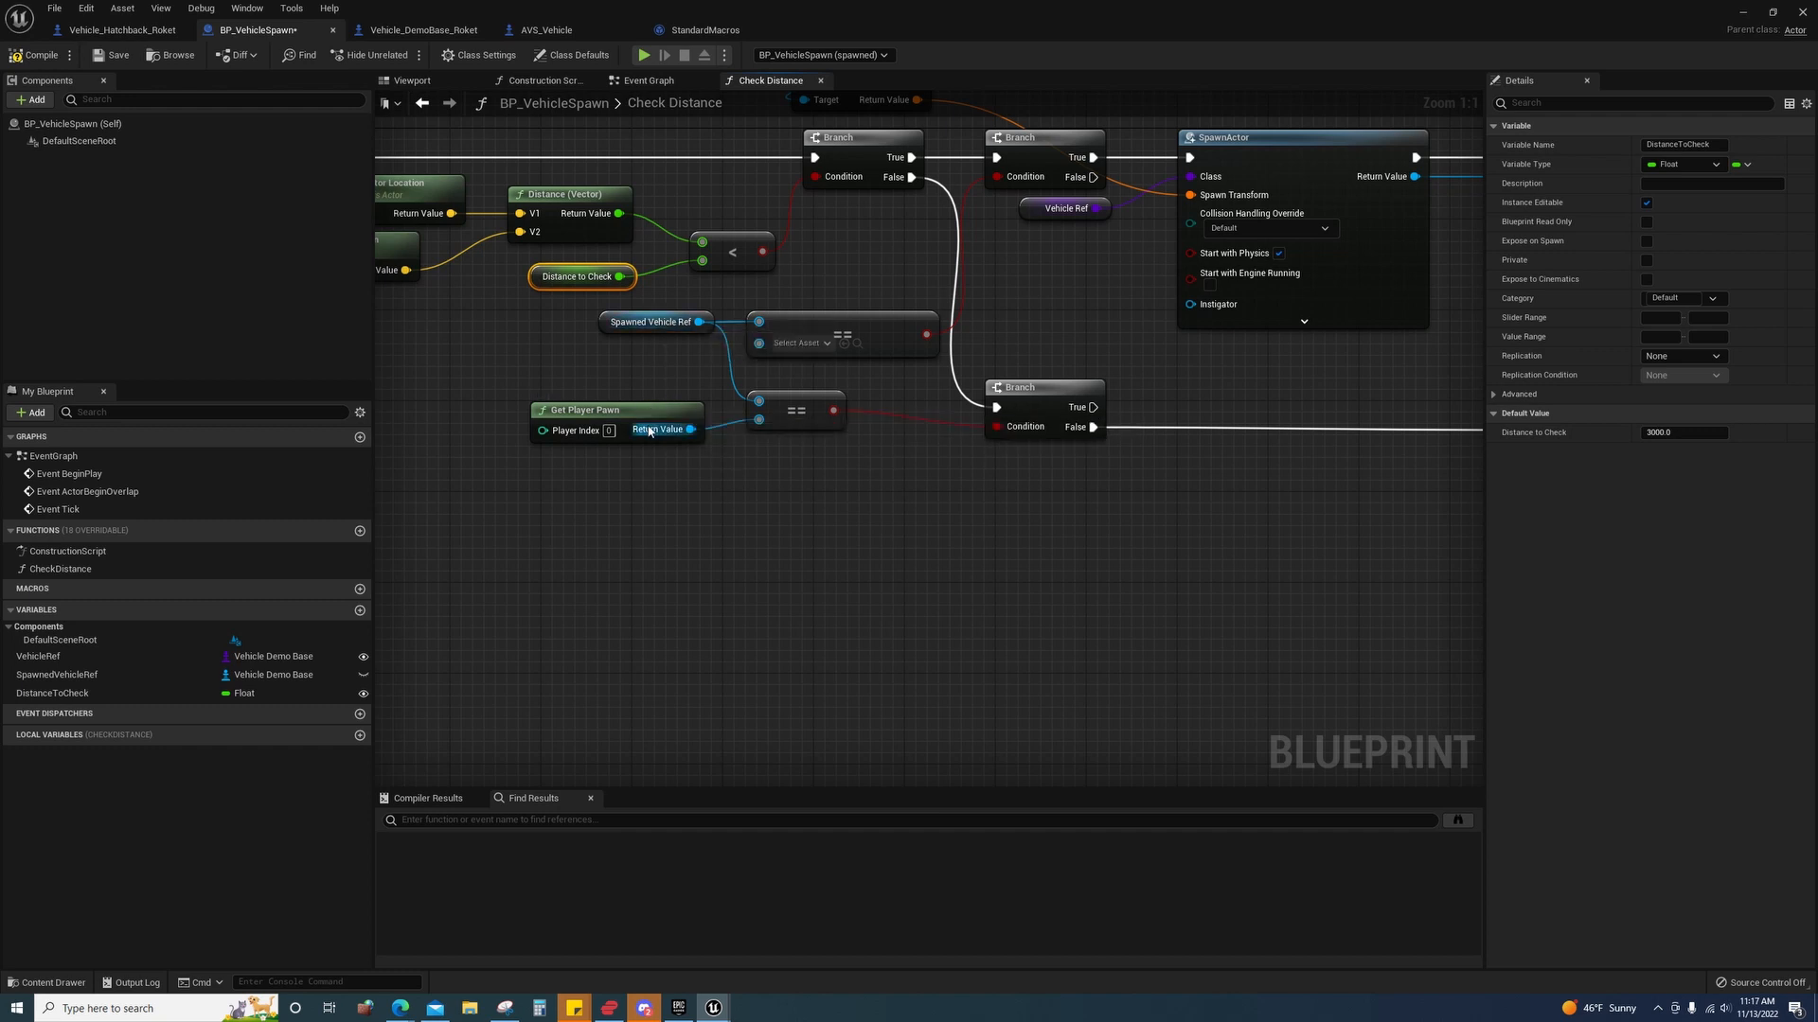
{"action": "left_click", "coordinate": [657, 322]}
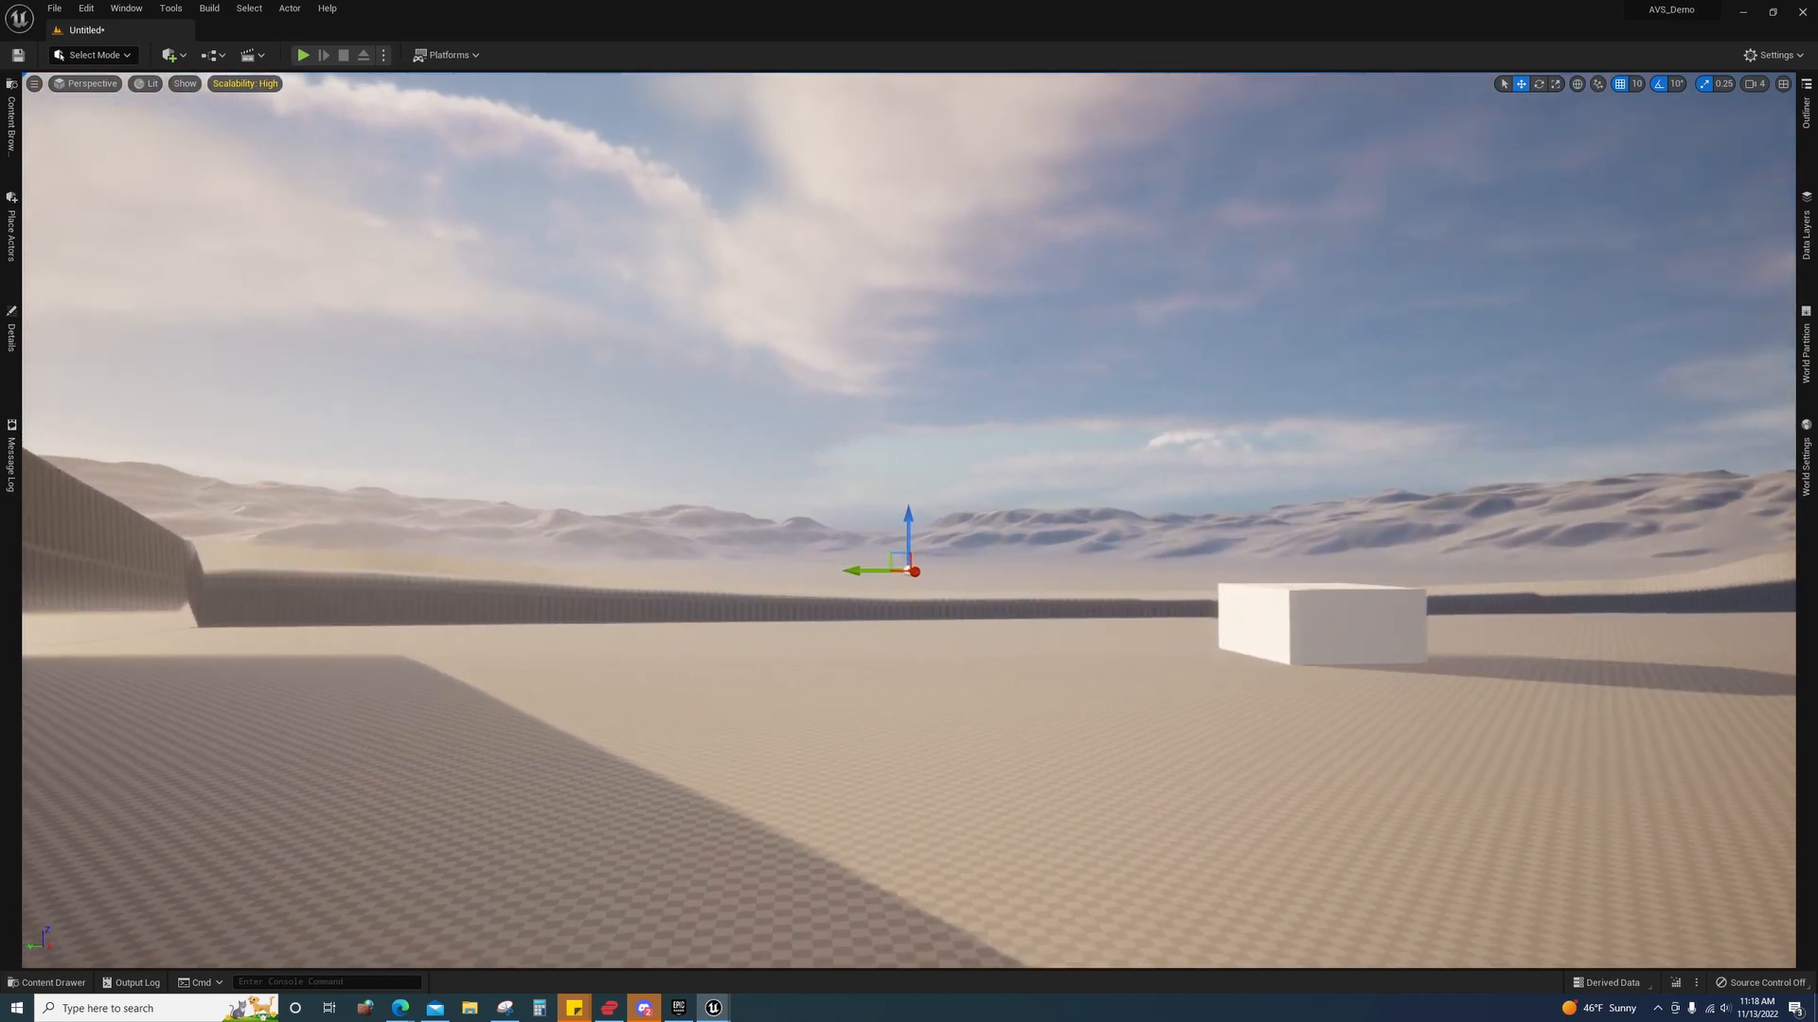
{"action": "left_click_drag", "start_coordinate": [905, 569], "coordinate": [951, 545]}
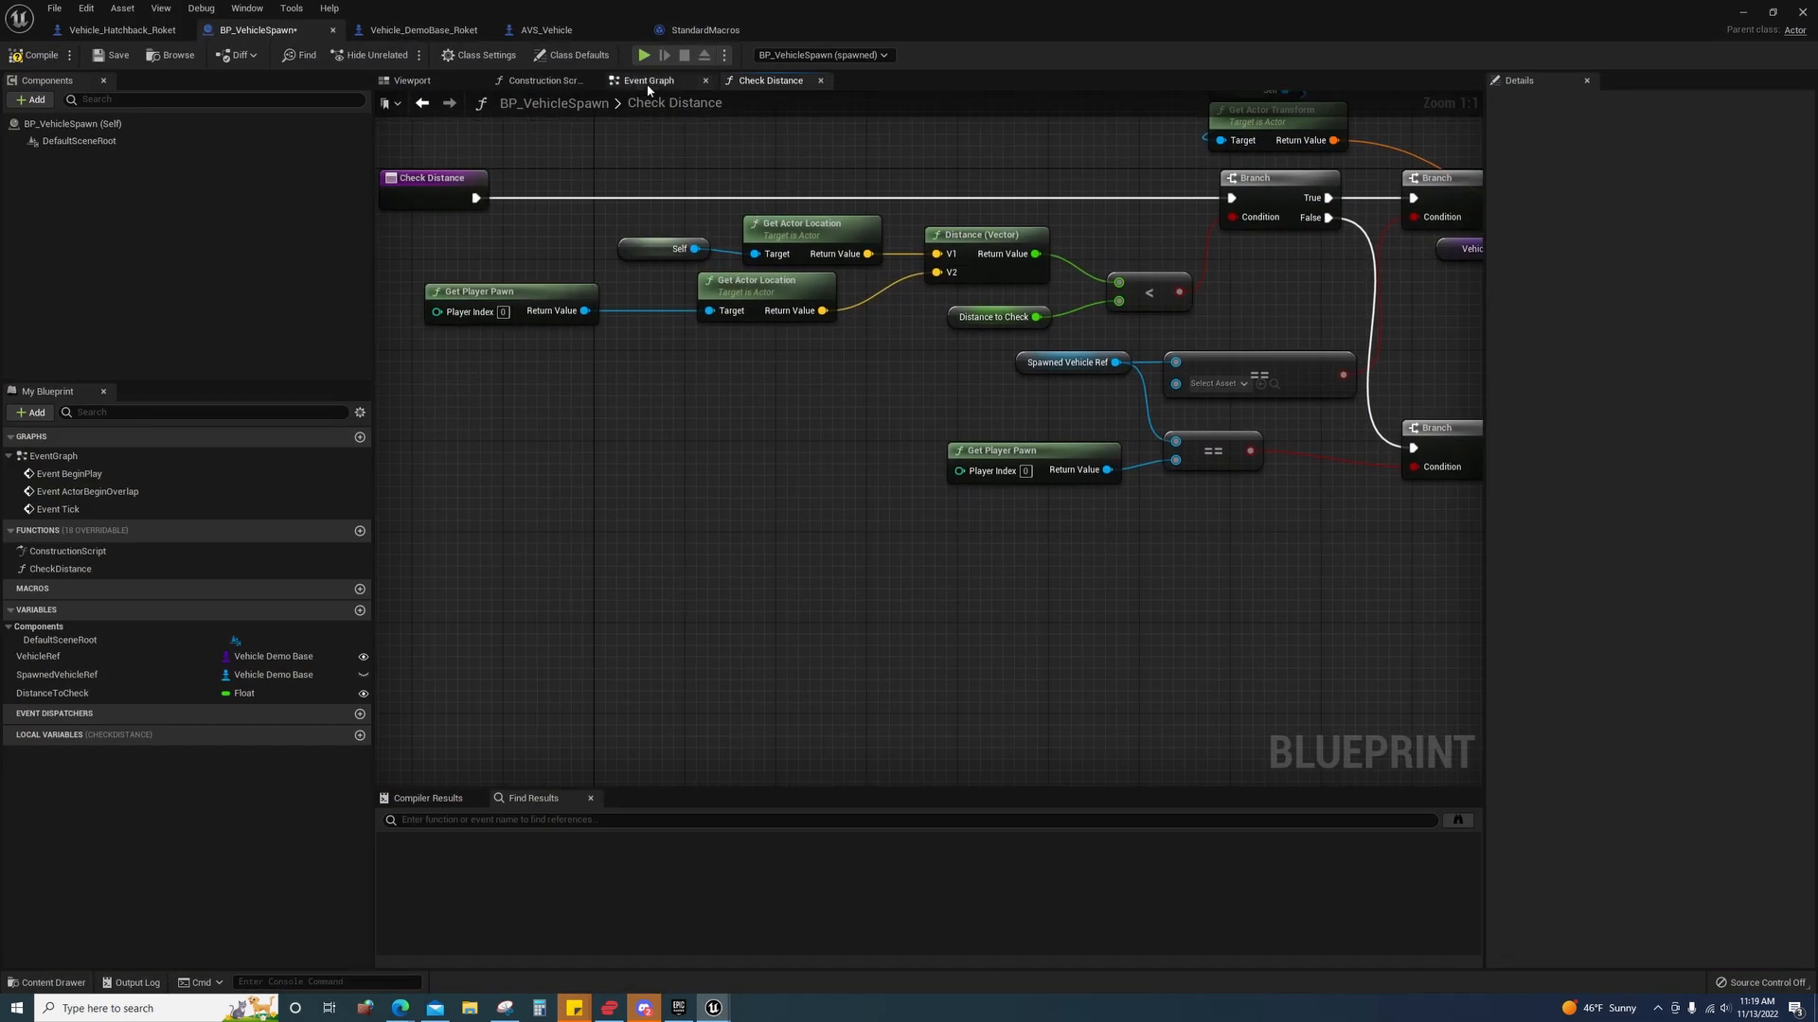
- Recenter the Event Graph on the BeginPlay timer nodes
{"action": "left_click", "coordinate": [646, 79]}
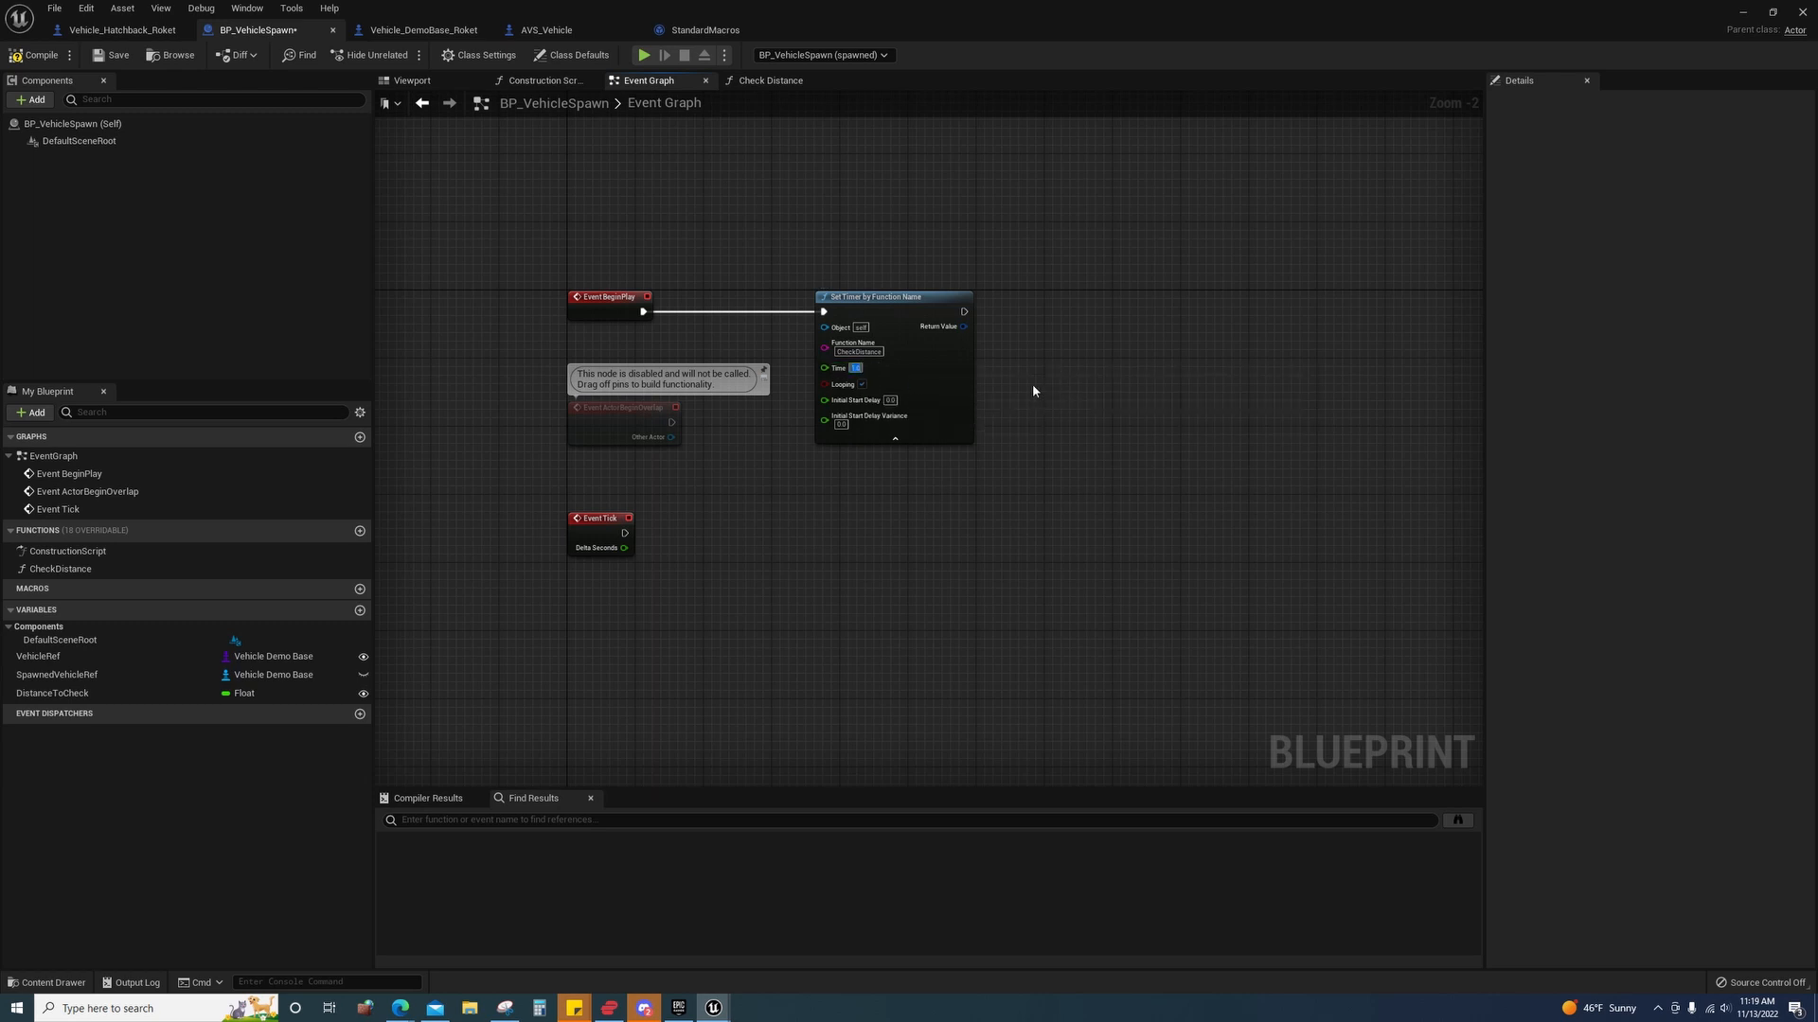
{"action": "left_click_drag", "start_coordinate": [1034, 390], "coordinate": [754, 234]}
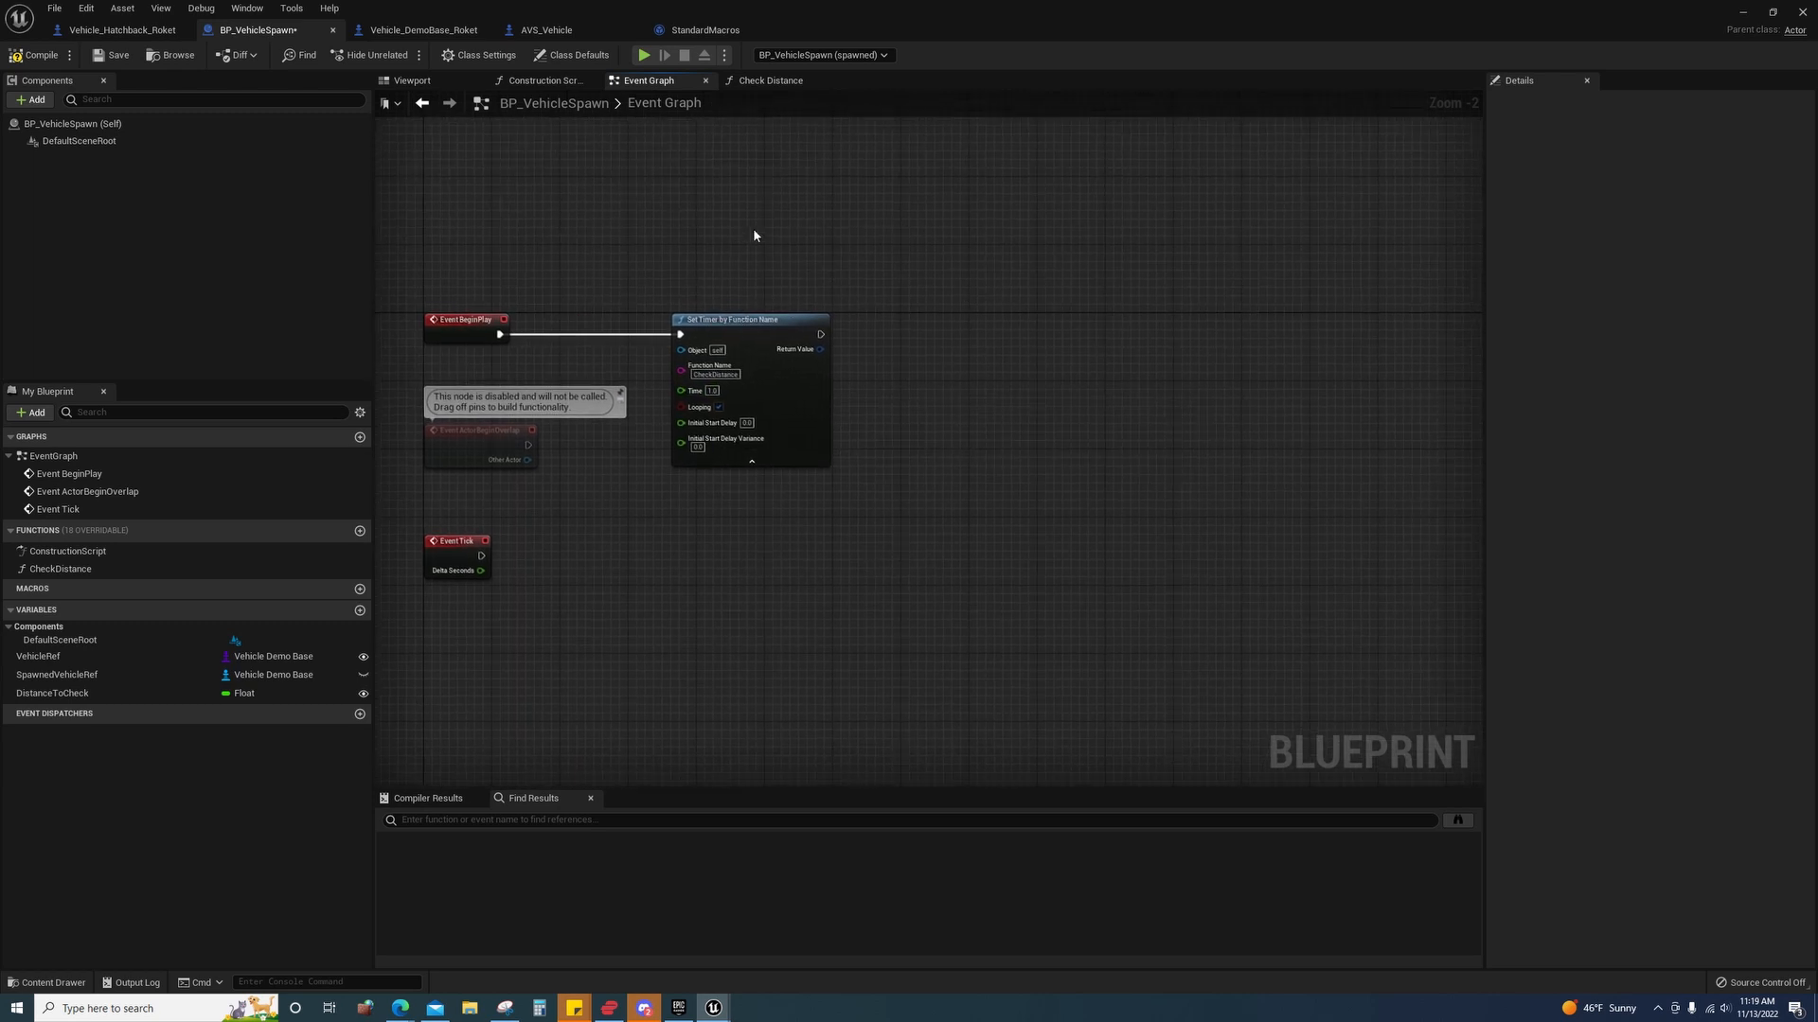